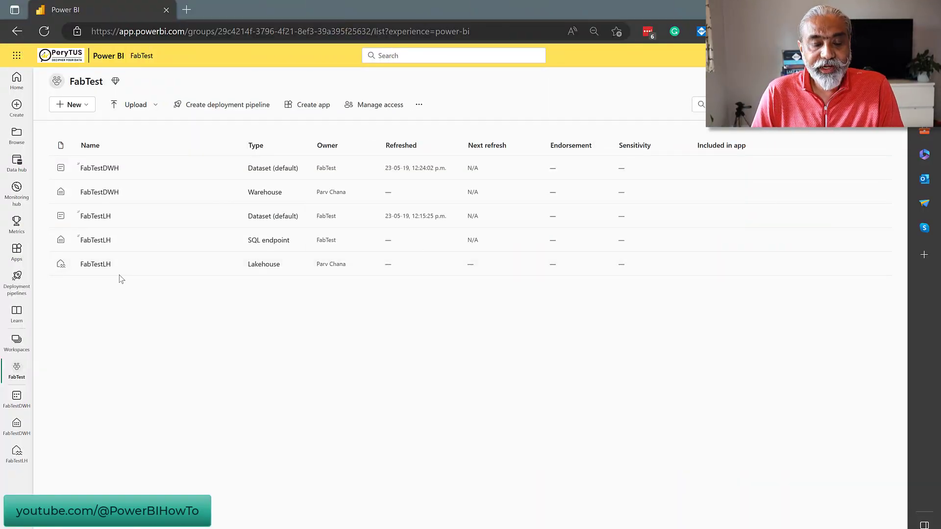
mouse_move(95, 264)
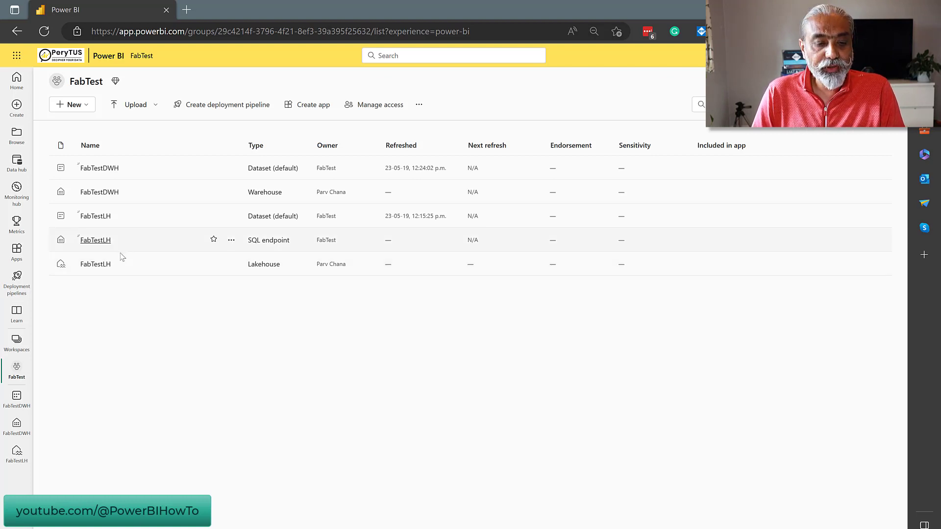
mouse_move(119, 247)
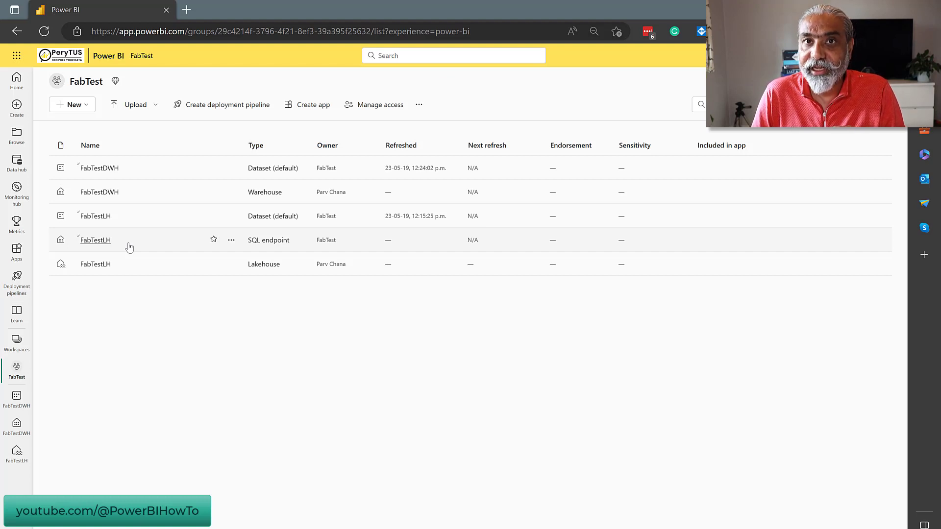
mouse_move(114, 226)
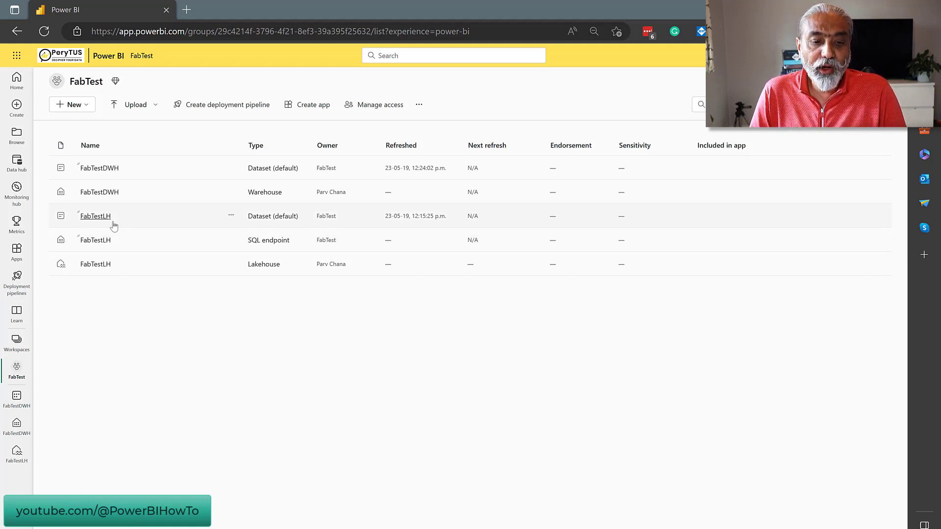
mouse_move(273, 226)
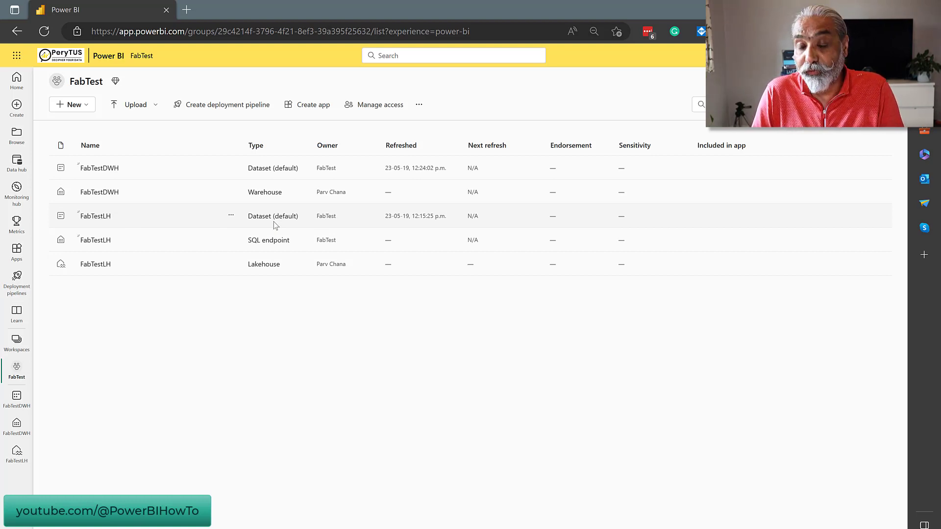
mouse_move(225, 215)
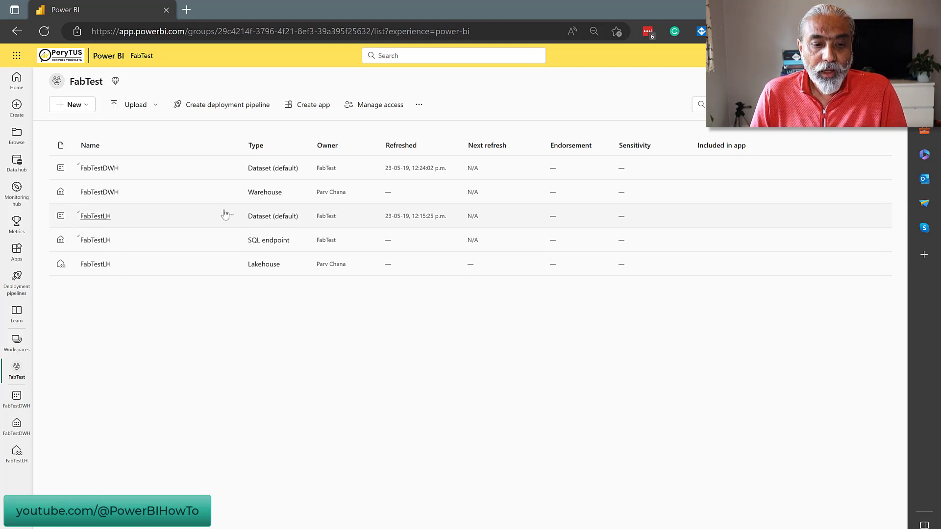
mouse_move(143, 194)
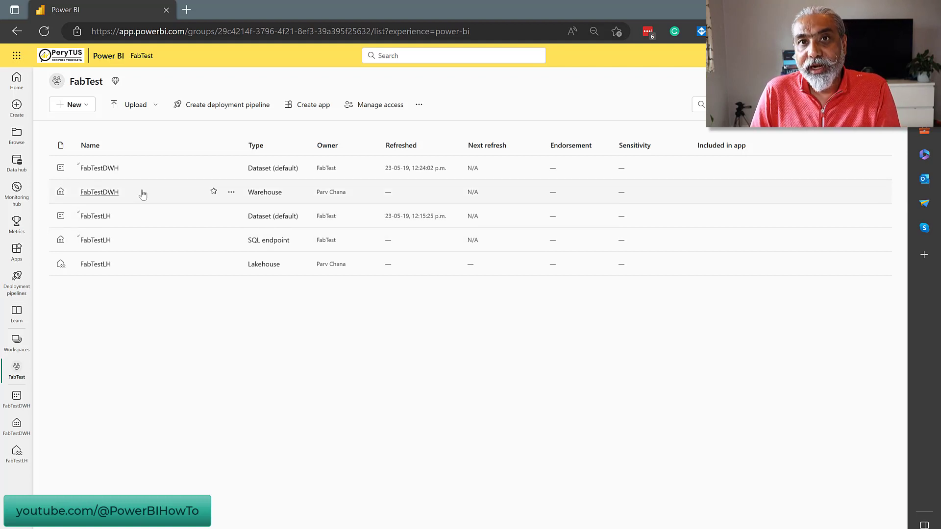
mouse_move(200, 183)
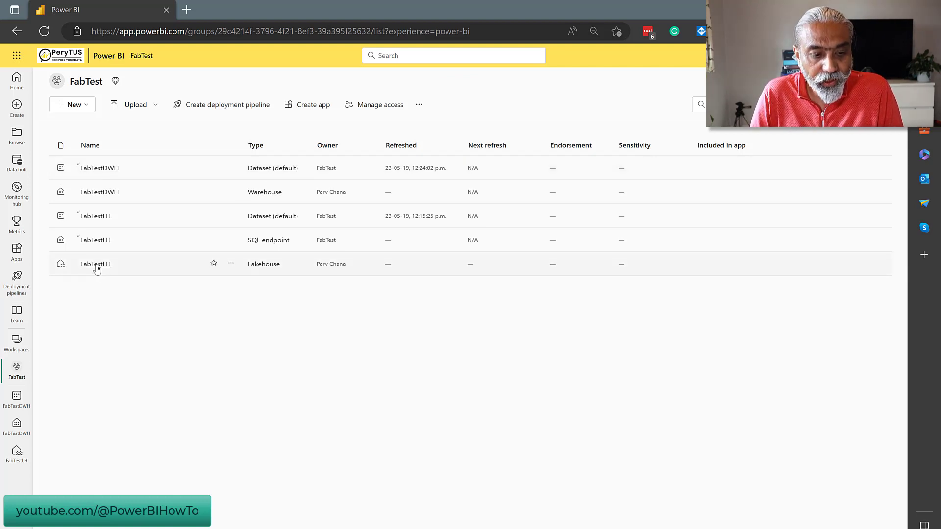
- Open the FabTestLH lakehouse from the workspace list
click(95, 264)
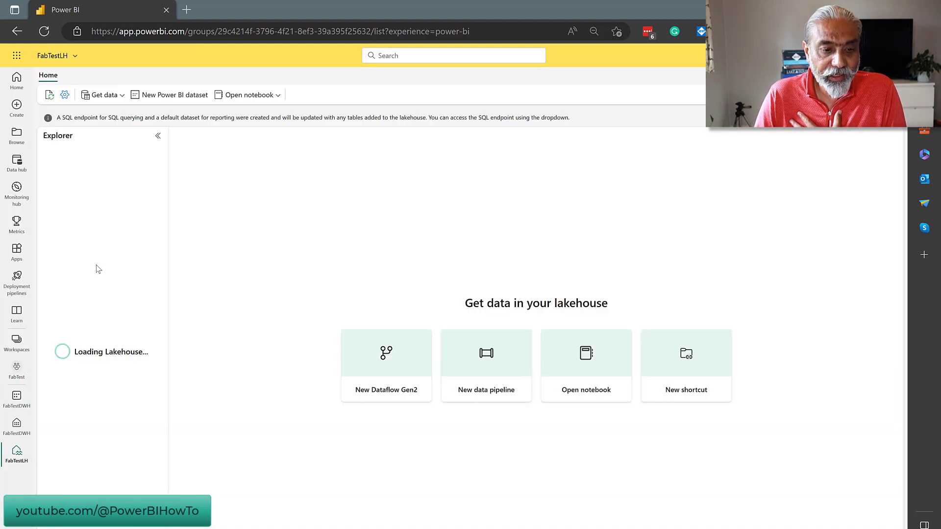
mouse_move(204, 282)
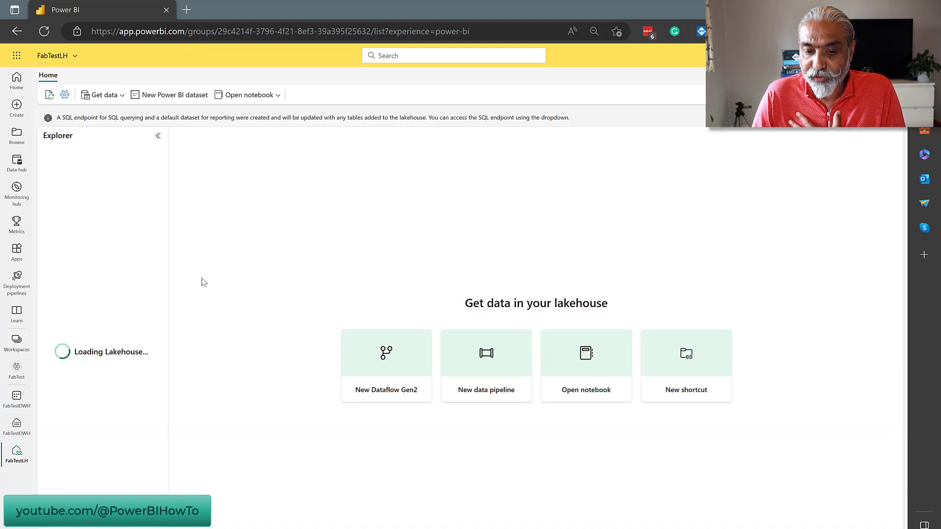
mouse_move(429, 311)
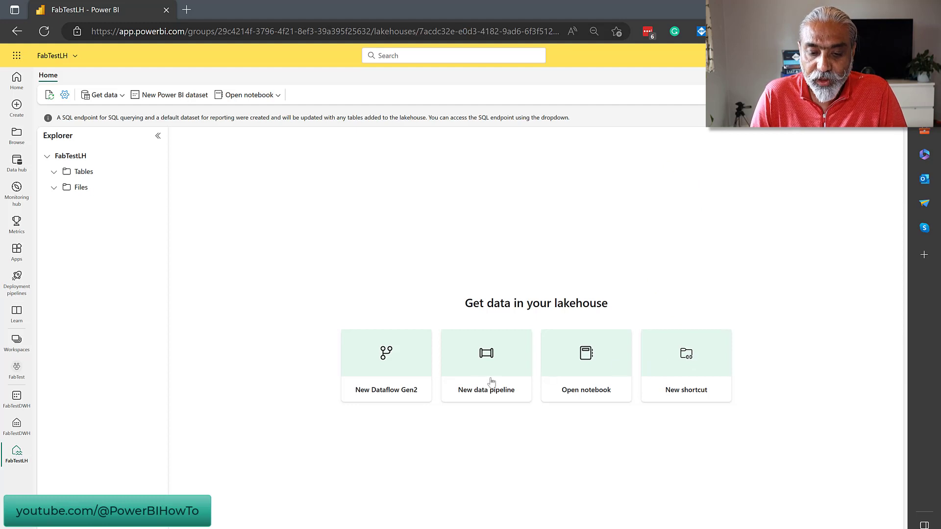
mouse_move(393, 392)
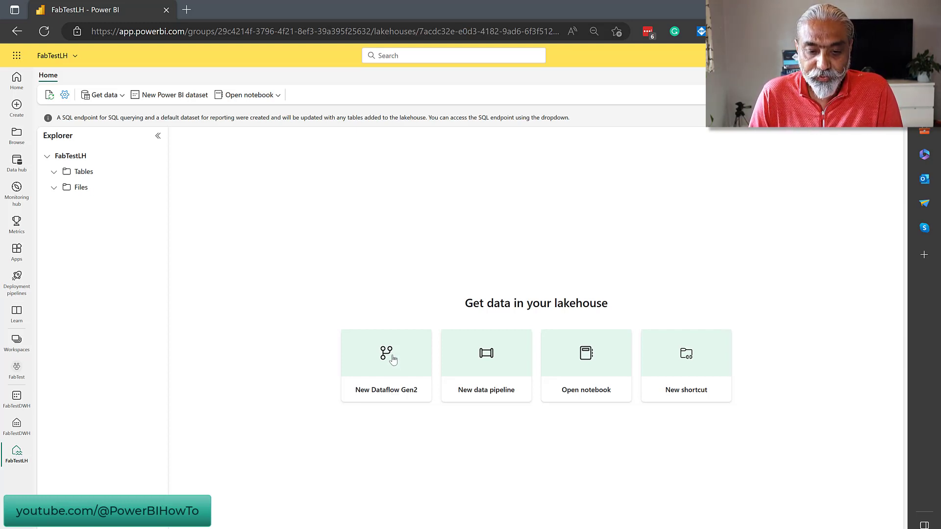
- Create a new Dataflow Gen2 holding the MyStock query and review its applied steps
click(386, 365)
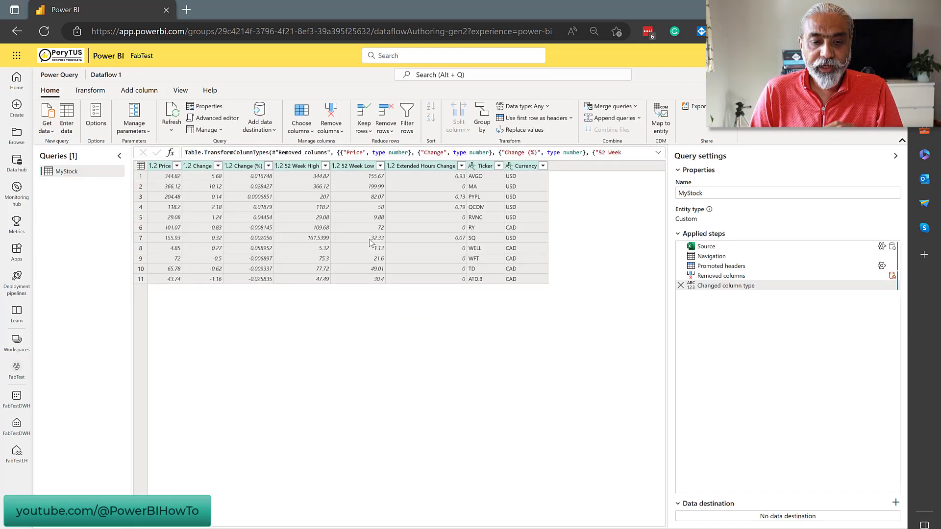
mouse_move(335, 230)
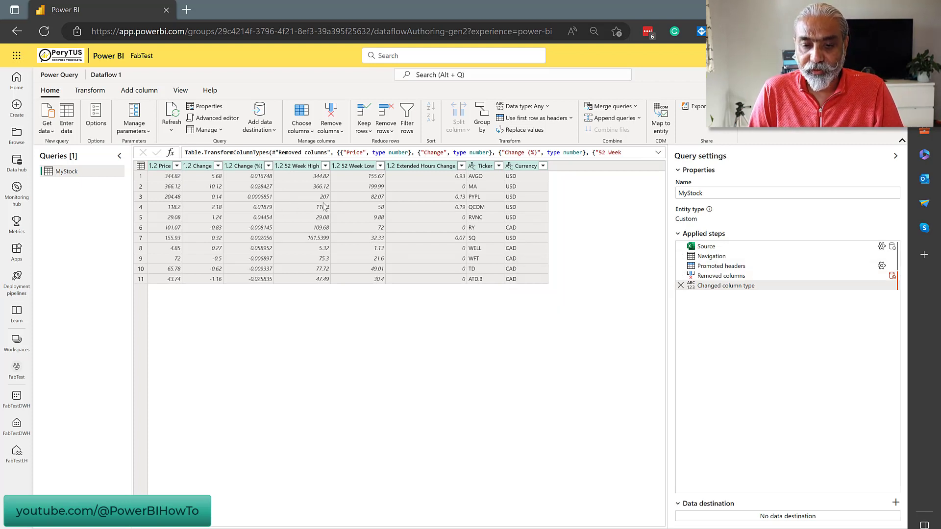
click(786, 193)
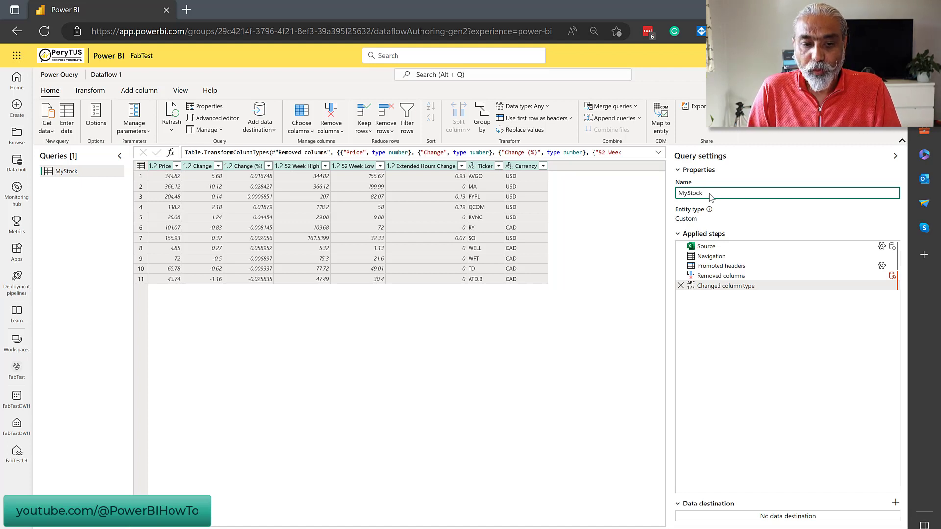
mouse_move(291, 210)
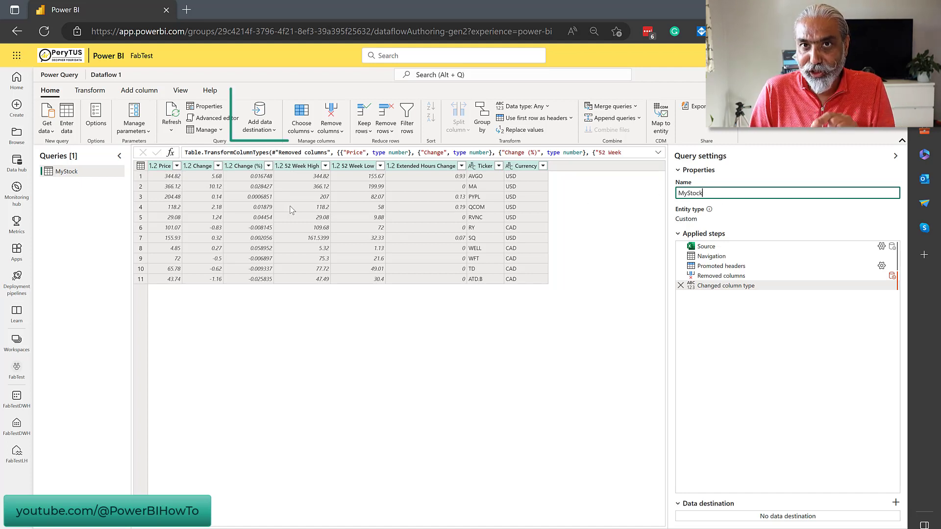
mouse_move(259, 116)
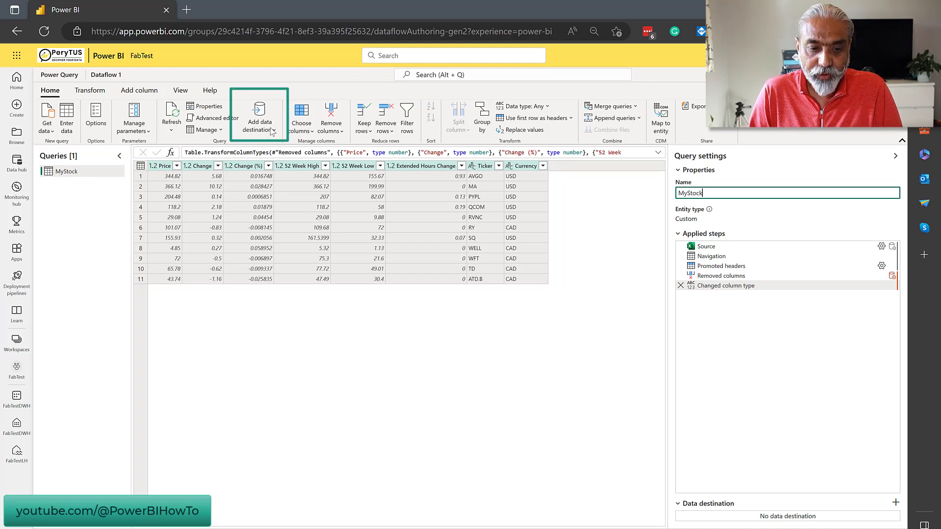
mouse_move(258, 114)
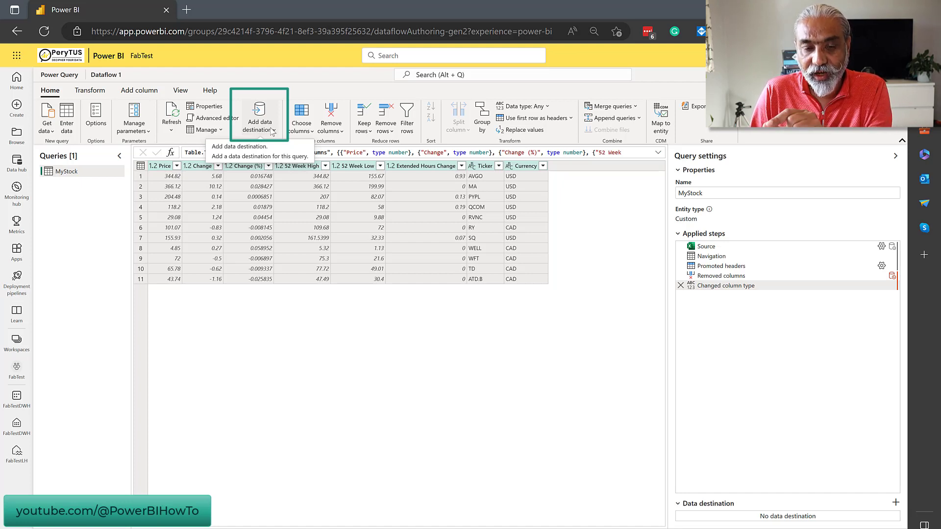
click(258, 117)
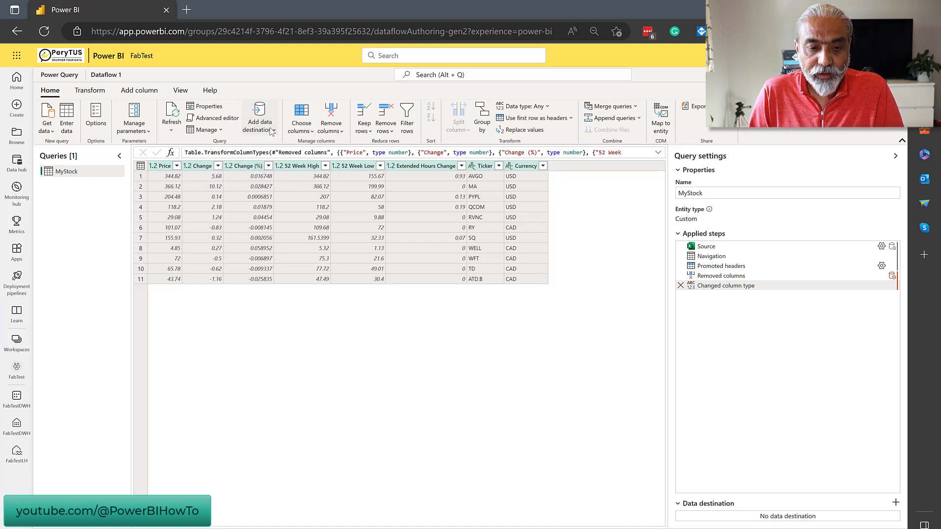
- Show the Add data destination choices for the MyStock query
click(259, 117)
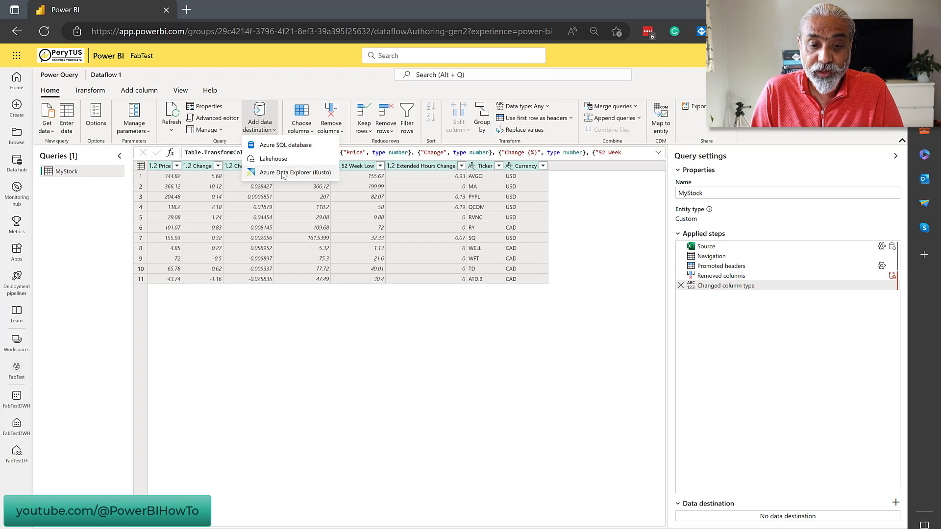
mouse_move(295, 172)
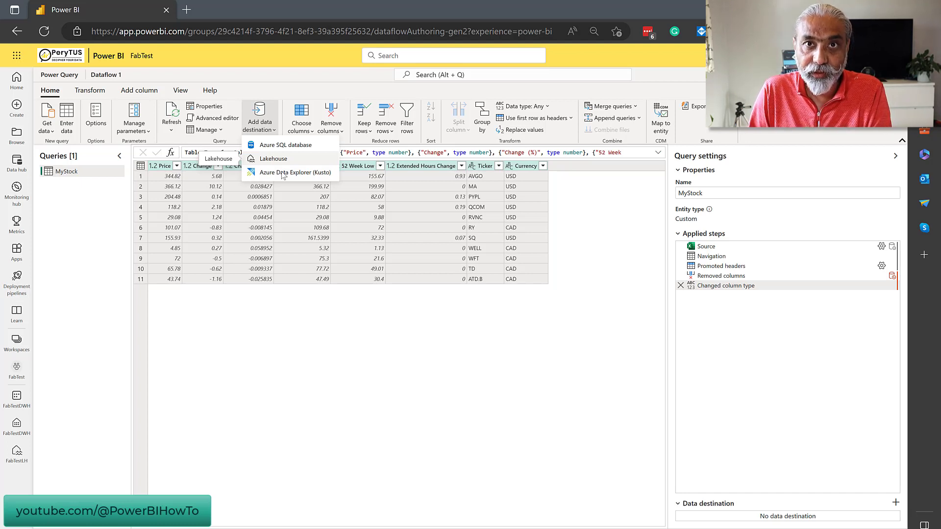
mouse_move(279, 172)
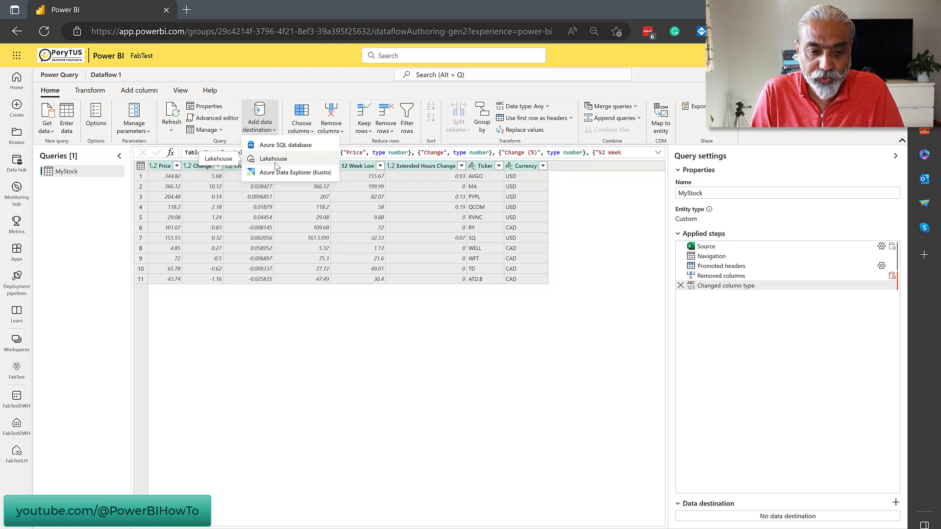
- Choose Lakehouse as the destination and start a new lakehouse connection
click(273, 158)
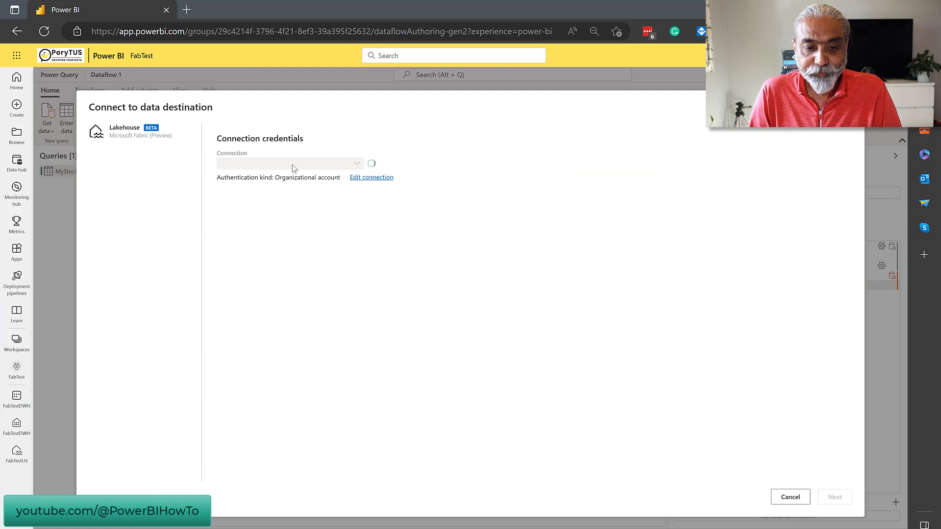
click(290, 164)
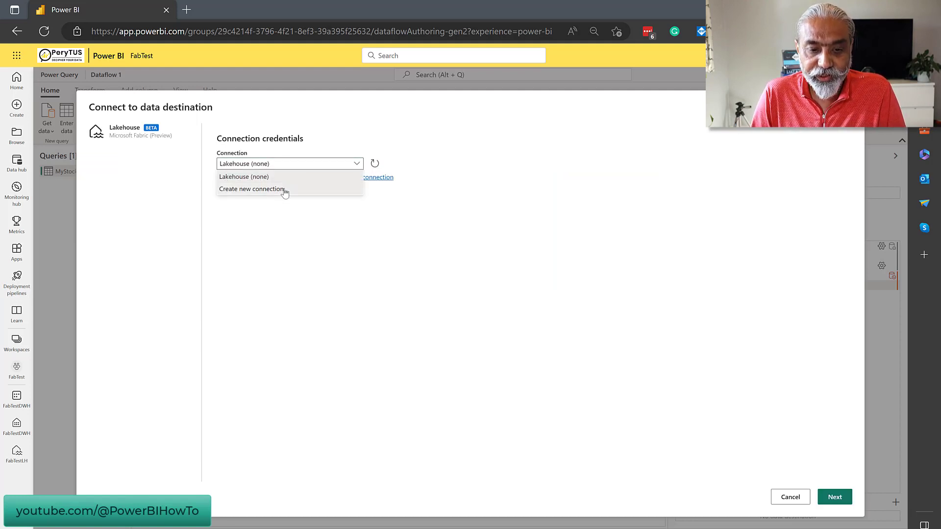
click(252, 189)
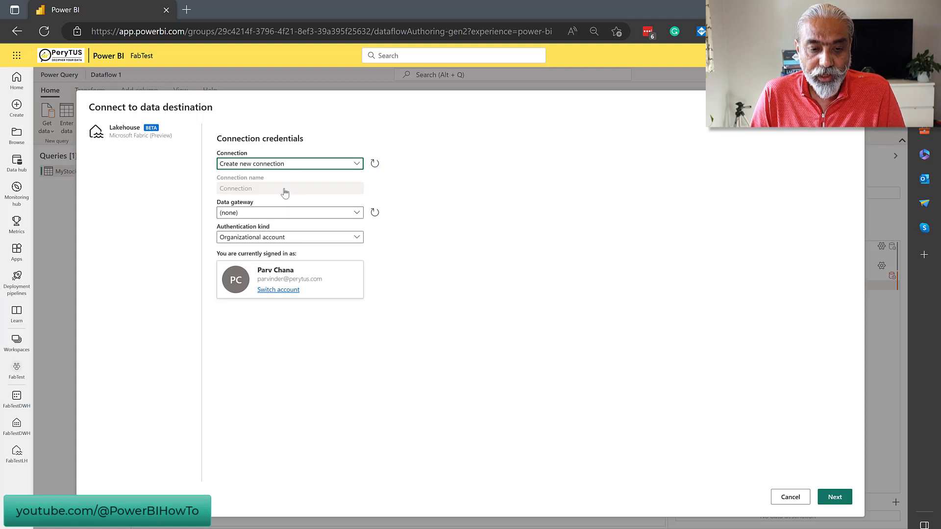
mouse_move(336, 215)
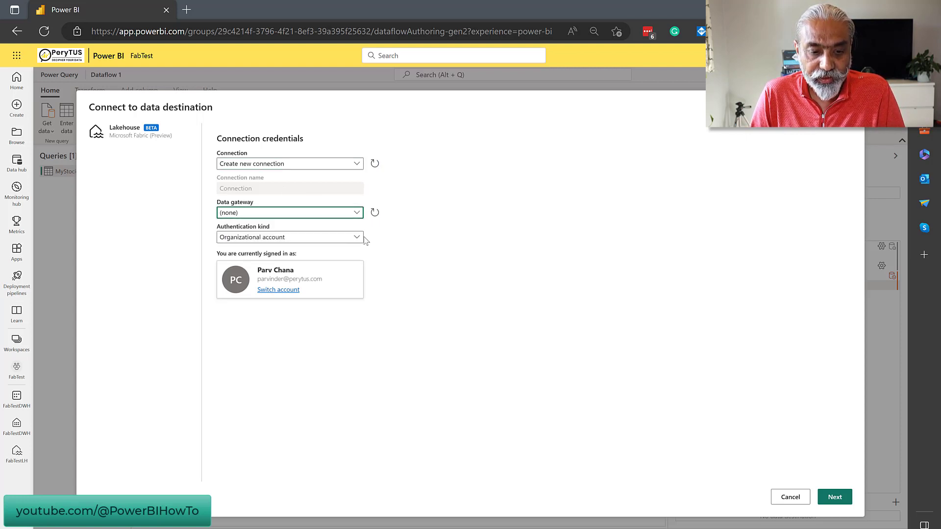
mouse_move(278, 291)
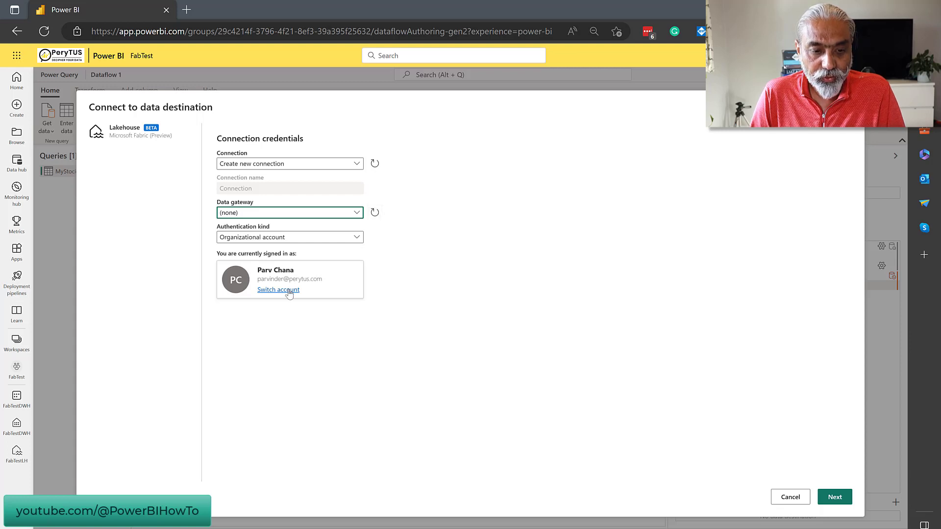
mouse_move(461, 286)
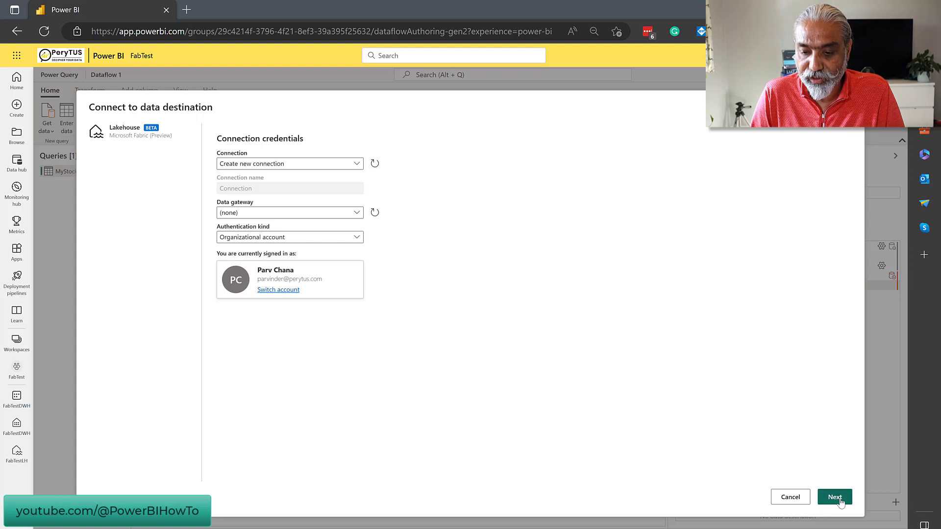
click(834, 497)
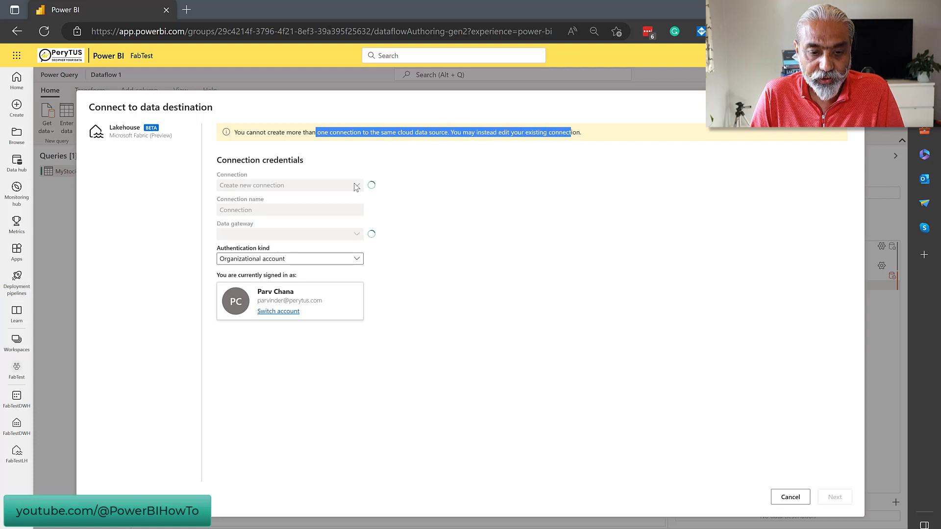
- Use the existing Lakehouse connection and sign in with the organizational account
click(290, 185)
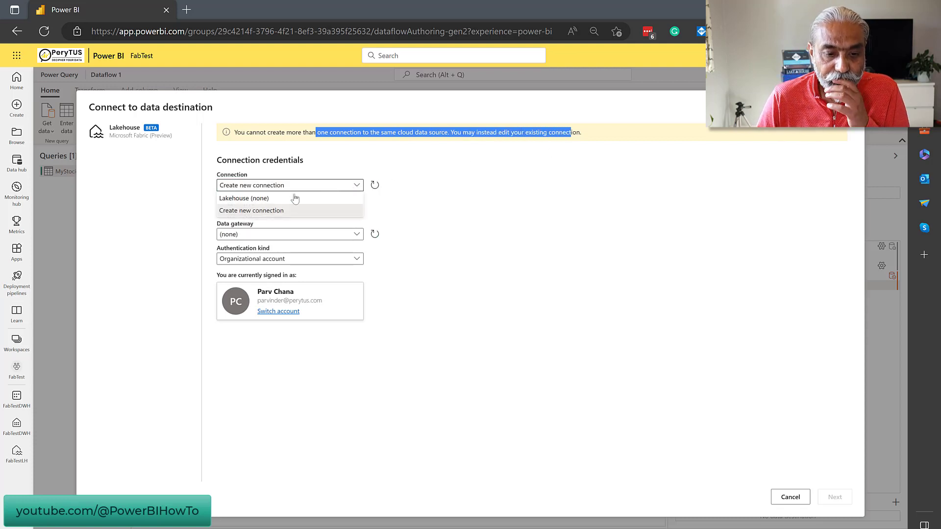
click(244, 198)
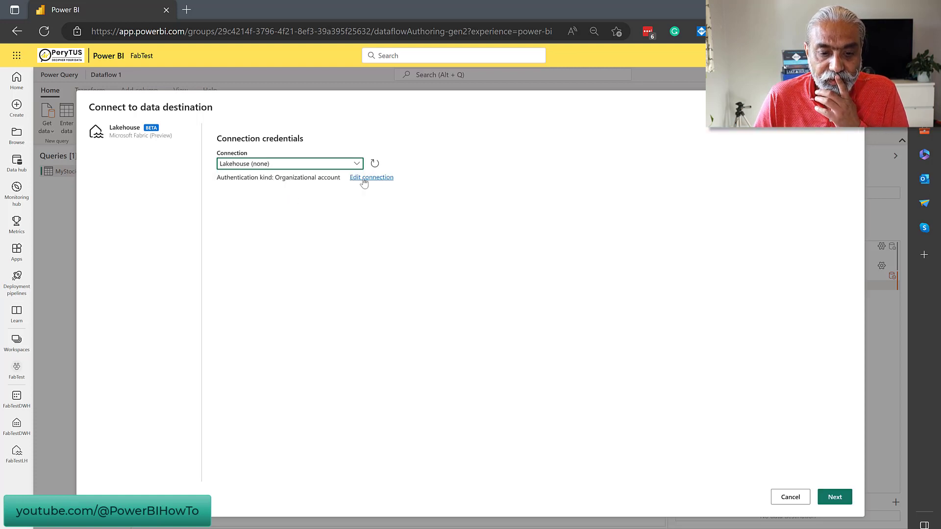
click(371, 178)
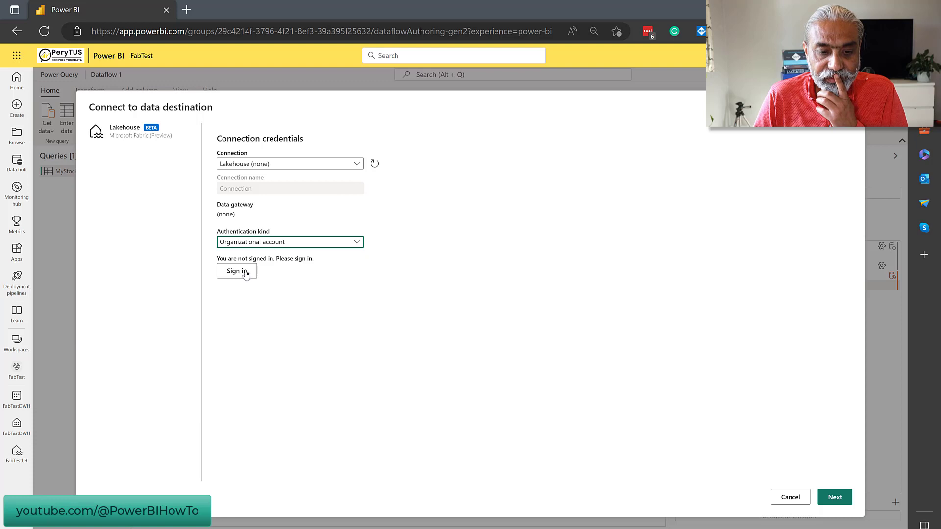
click(236, 271)
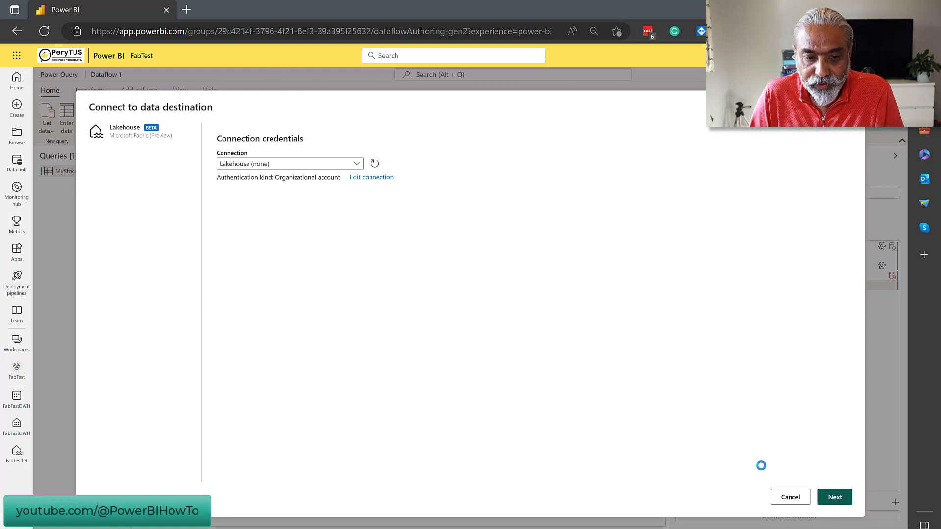
- Target a new table named MyStock in FabTestLH under the FabTest workspace and continue
click(834, 497)
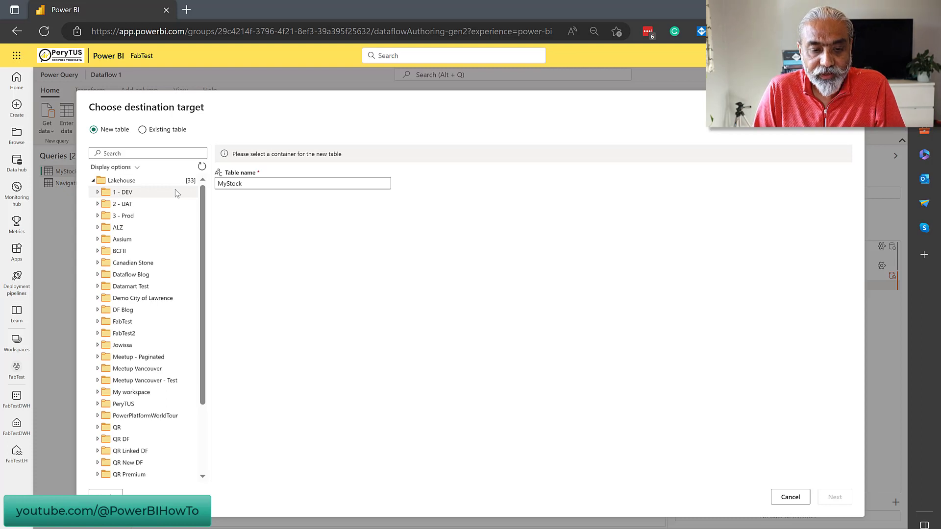
scroll(down, 3)
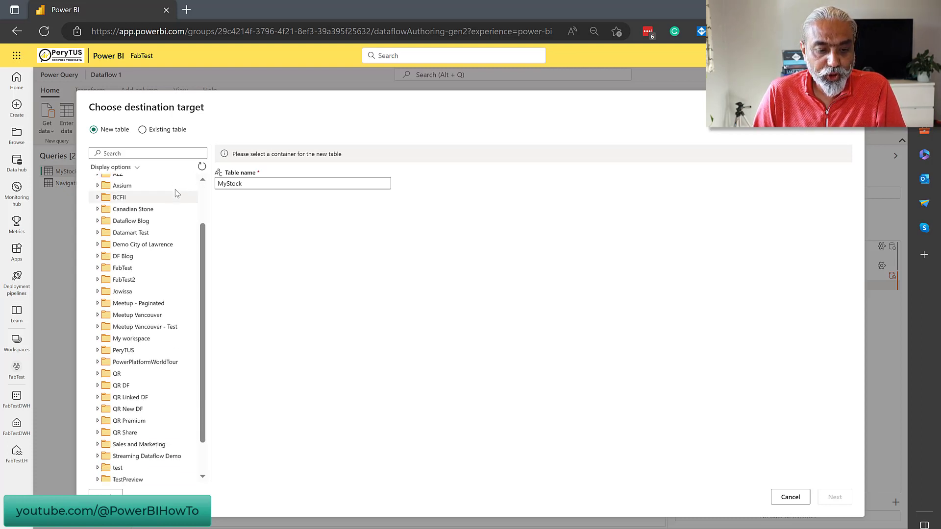
scroll(down, 3)
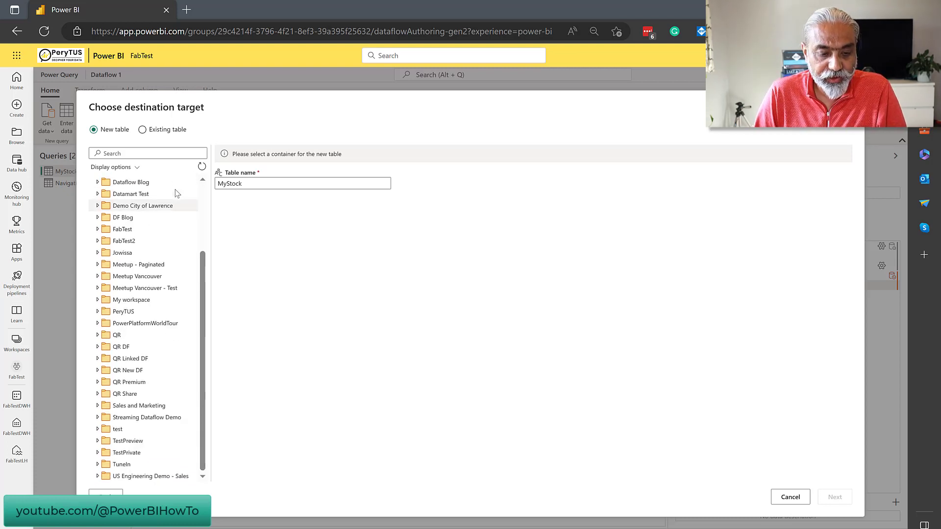
scroll(up, 3)
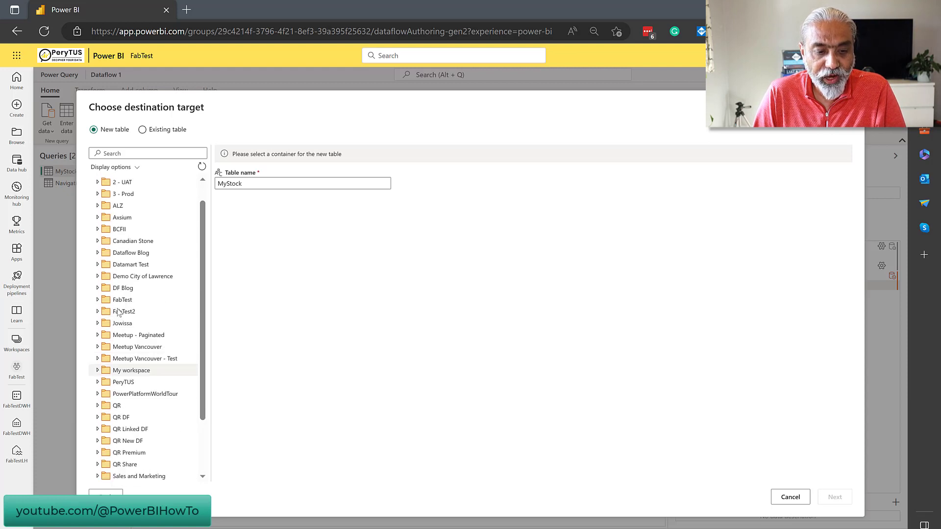
scroll(up, 3)
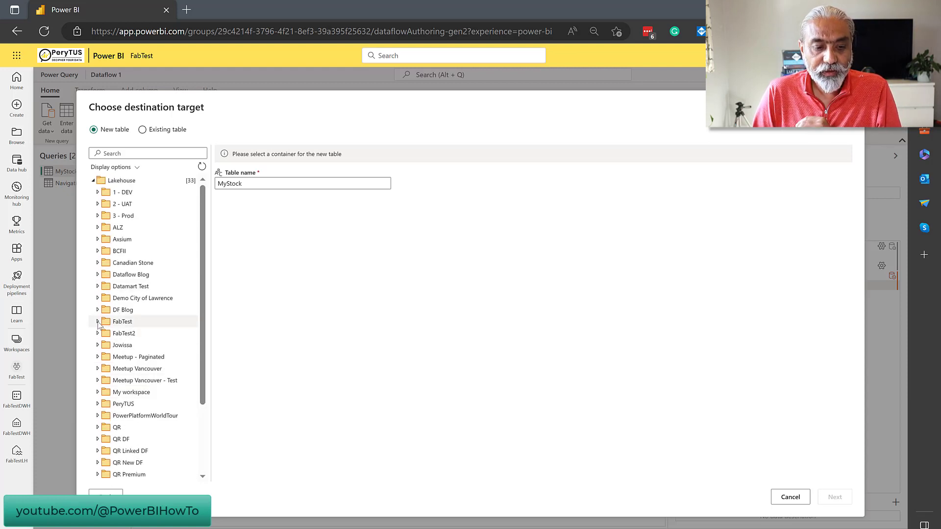
click(98, 321)
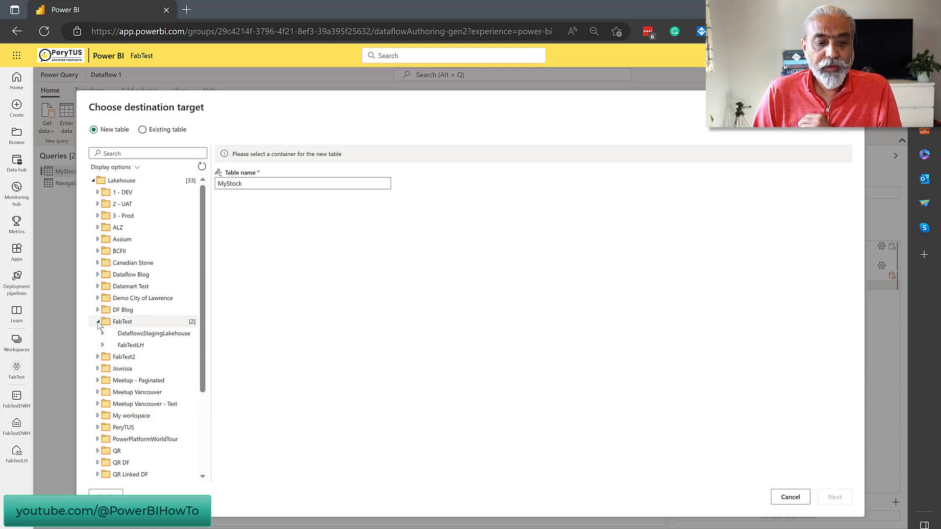
click(130, 345)
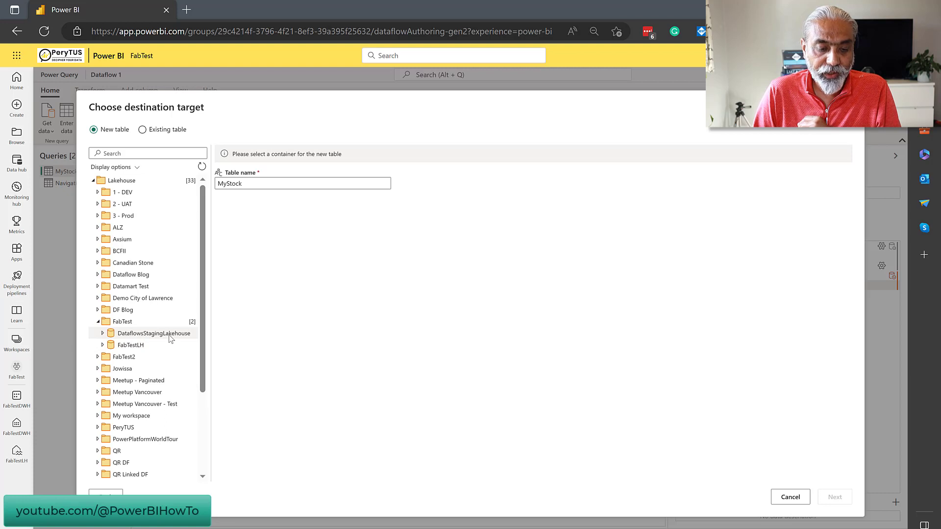
mouse_move(134, 338)
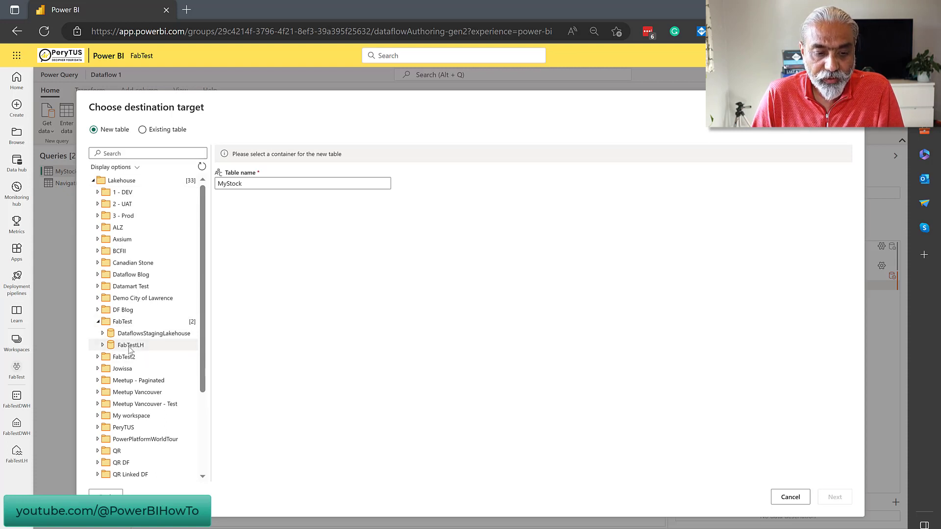
click(130, 345)
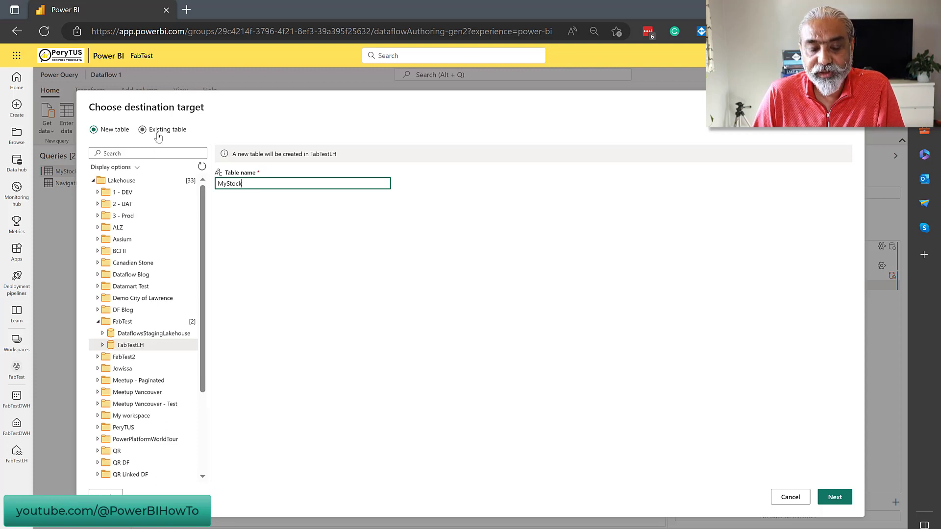
mouse_move(307, 218)
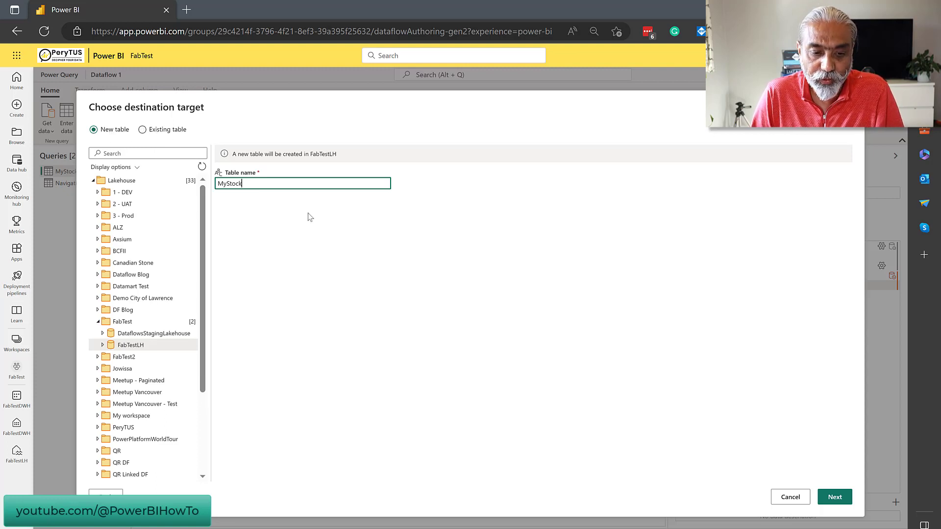
click(833, 497)
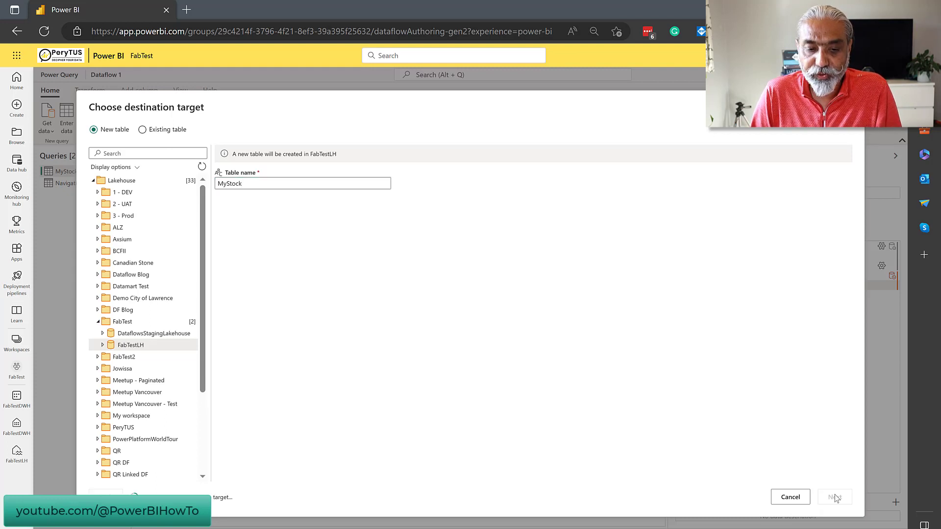
- Load the destination settings showing Replace update method and columns flagged for unsupported names
click(834, 497)
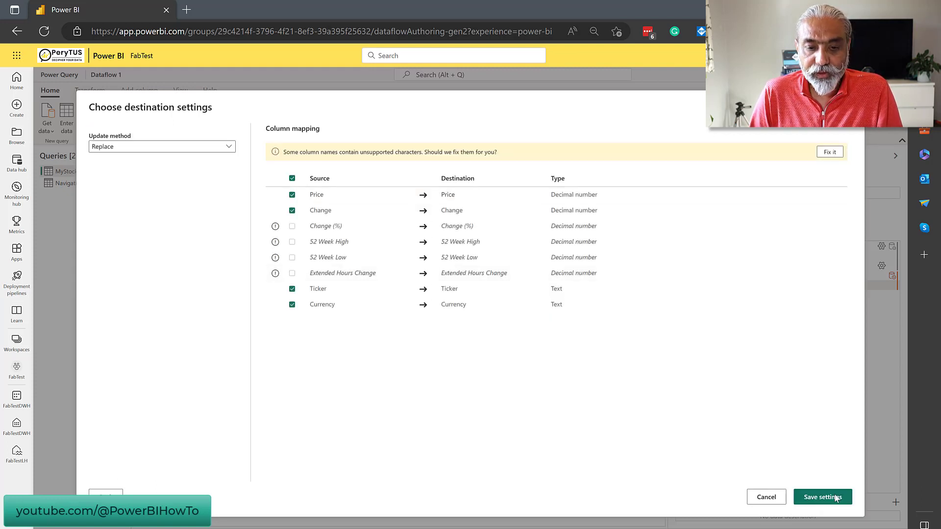
mouse_move(468, 194)
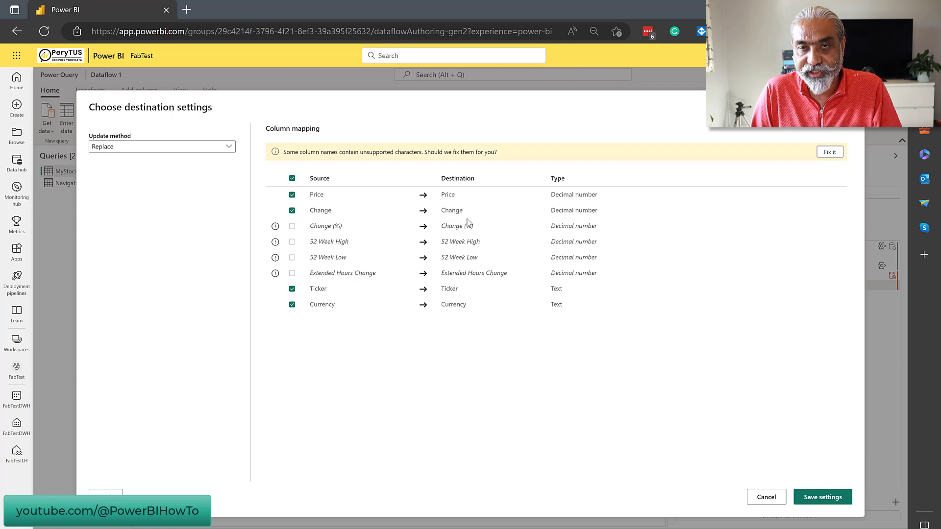
mouse_move(473, 273)
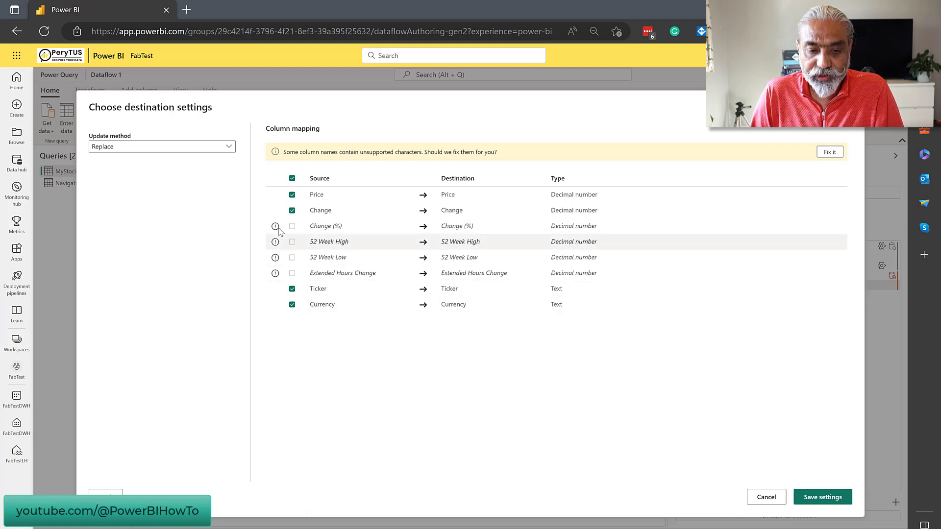
mouse_move(274, 225)
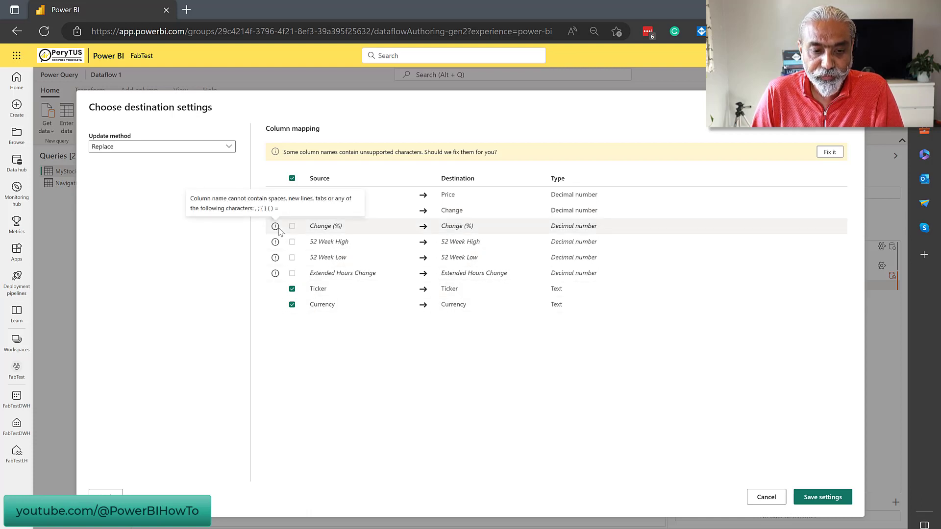
mouse_move(753, 166)
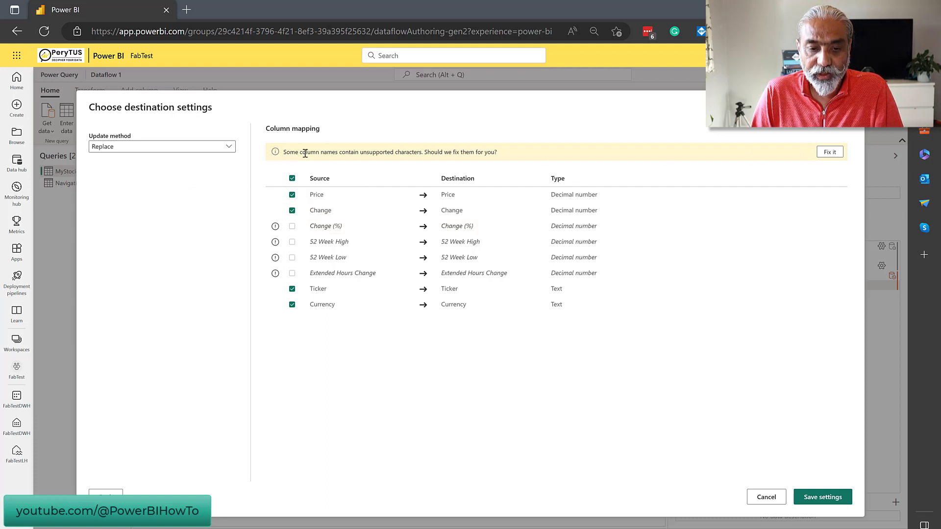
mouse_move(831, 151)
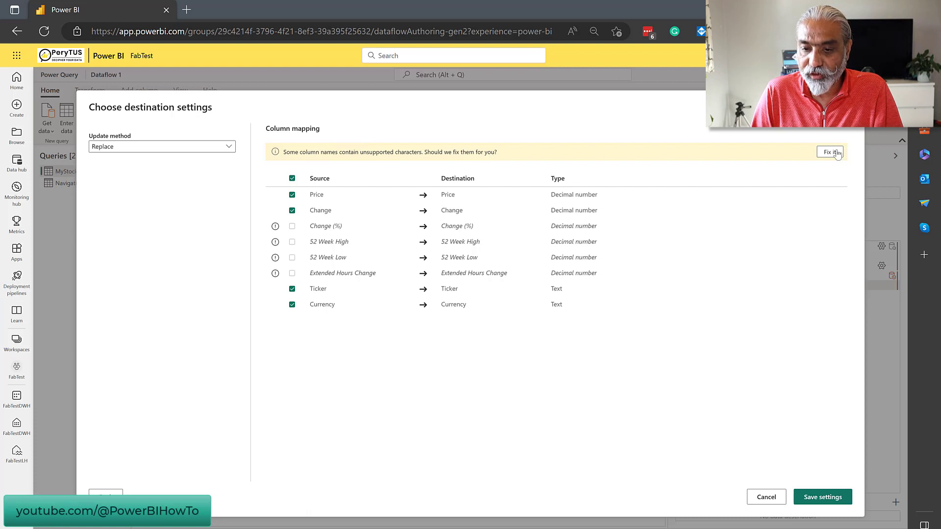
- Fix the column names (e.g. Change__%_, 52_Week_High) so all eight map, then save settings
click(829, 152)
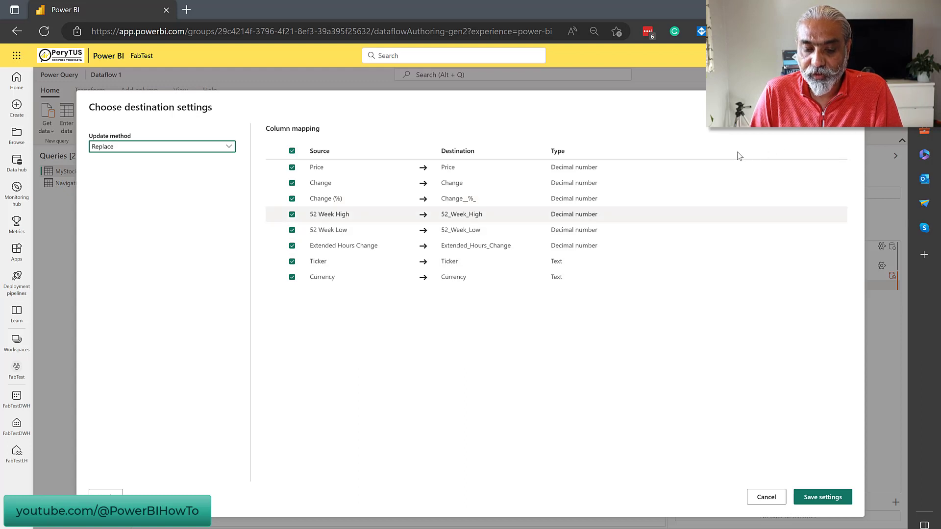
mouse_move(469, 161)
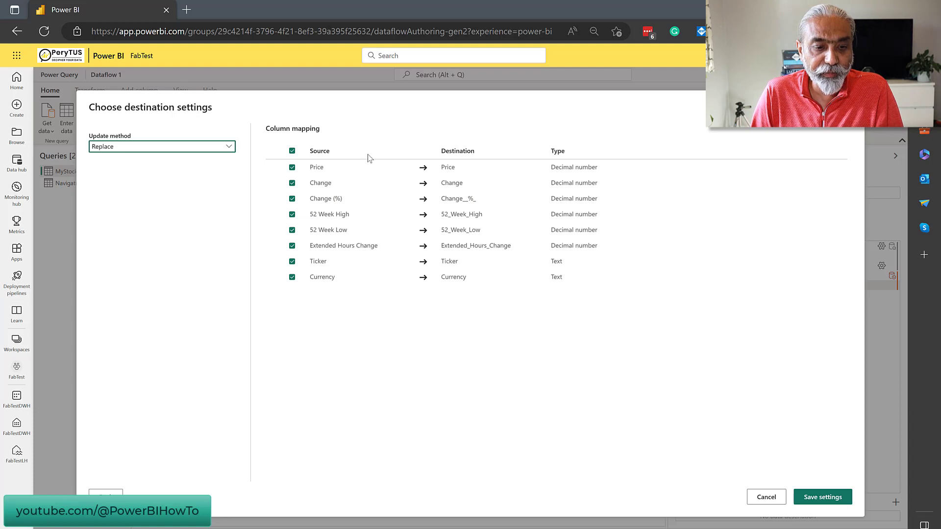
click(161, 146)
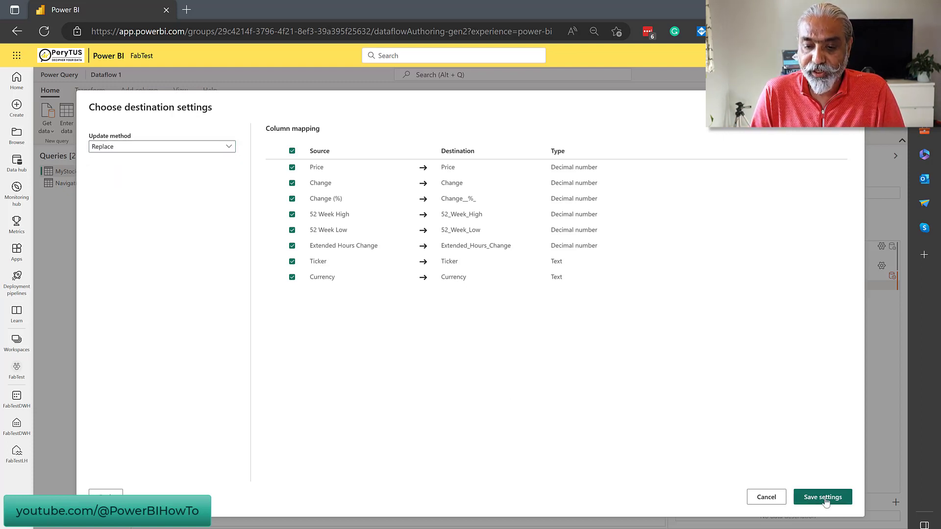
click(823, 497)
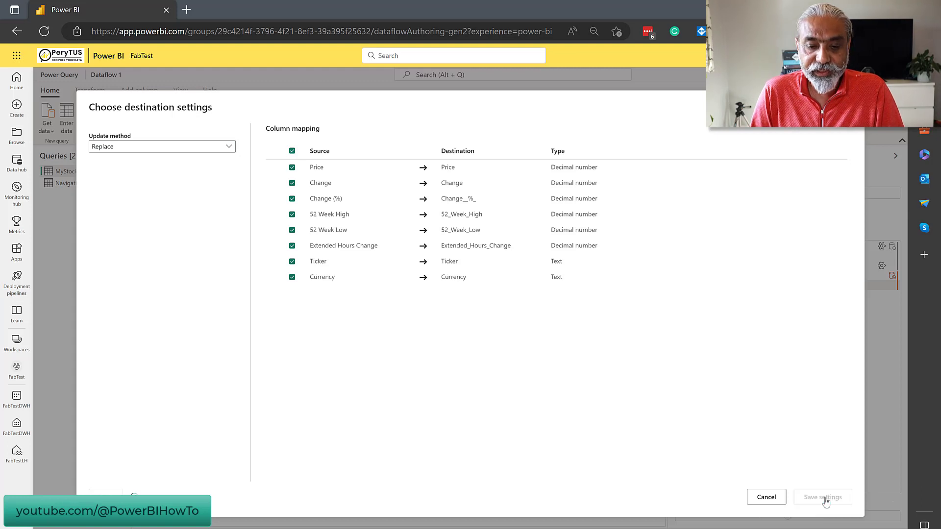
- Confirm Lakehouse is listed as the MyStock query's data destination
click(823, 497)
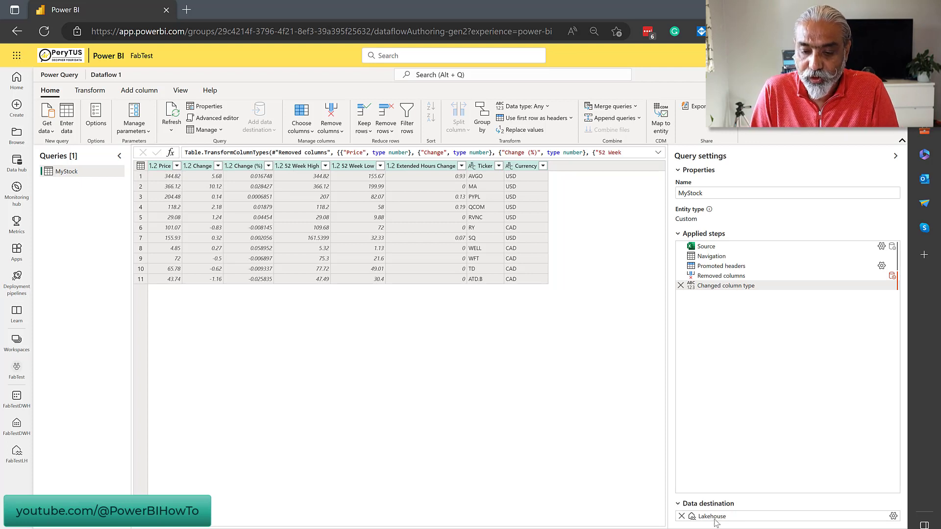
mouse_move(511, 294)
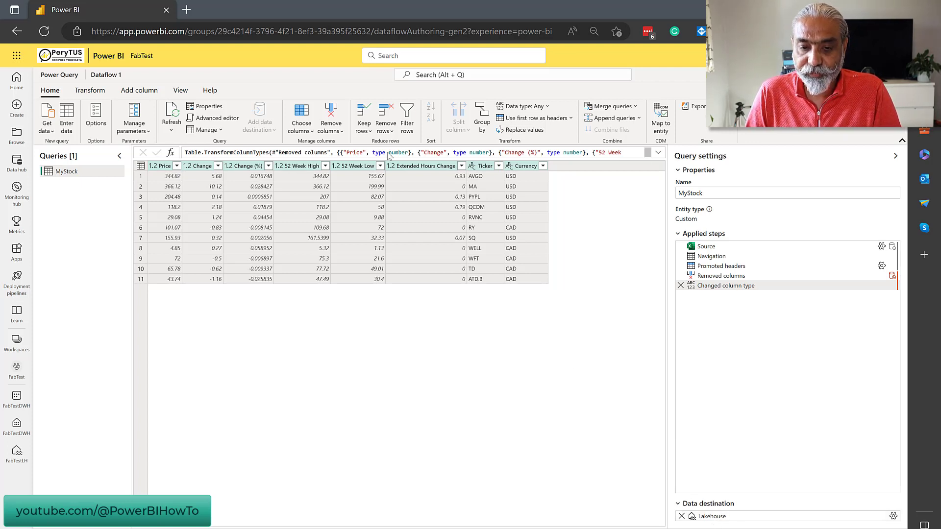
mouse_move(773, 465)
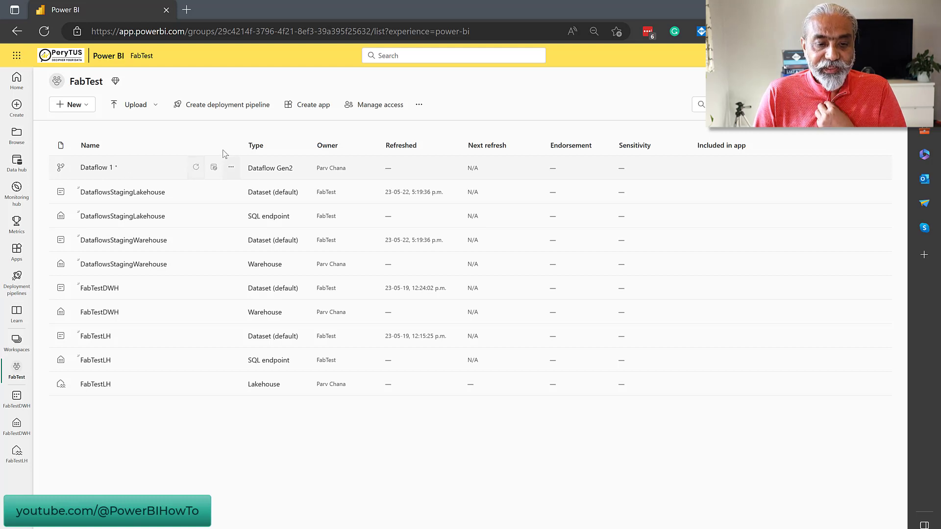
- Publish the dataflow and return to the FabTest workspace listing Dataflow 1
click(90, 145)
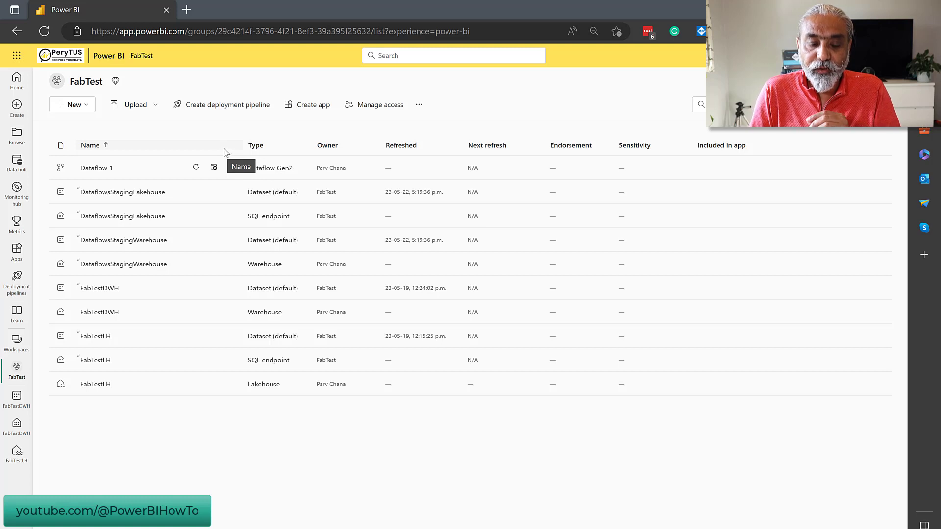
mouse_move(248, 133)
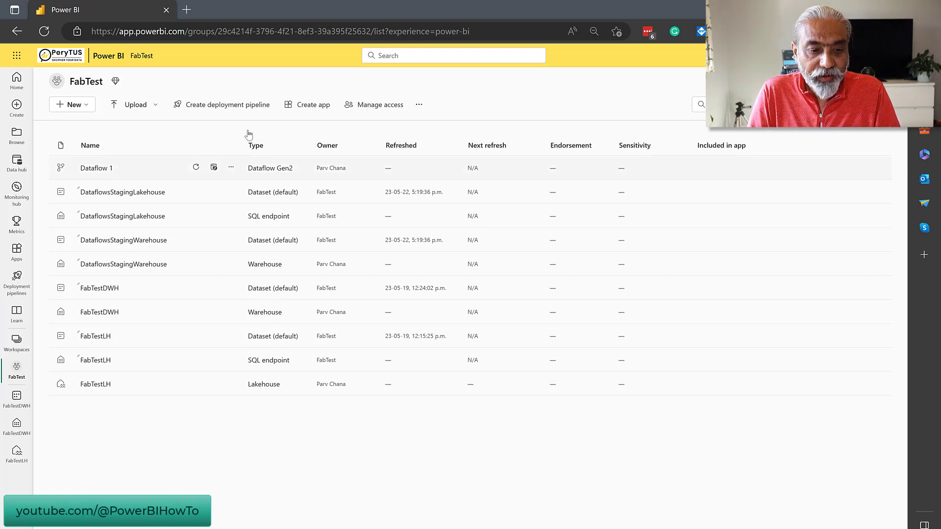
mouse_move(231, 173)
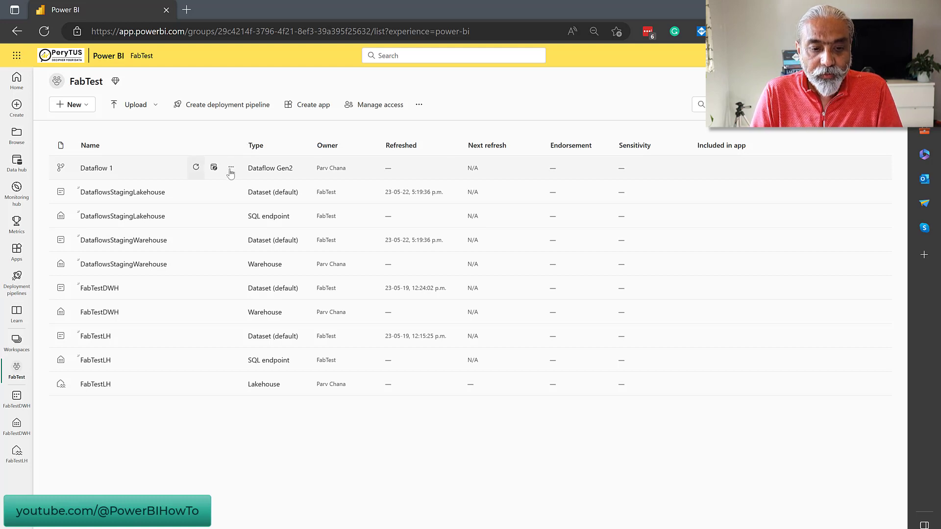
- Rename Dataflow 1 to 'DF Lakehouse' in its Properties pane
click(231, 167)
text(D)
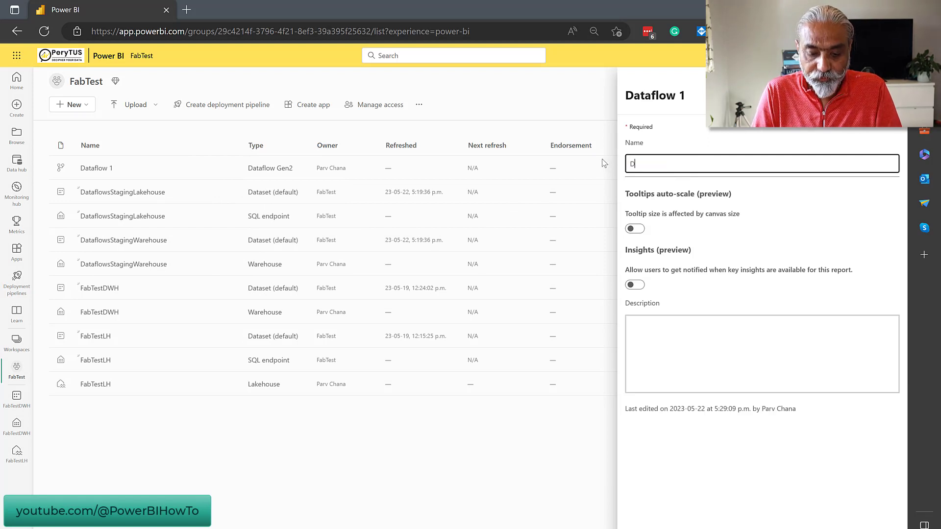
text(F Lakego)
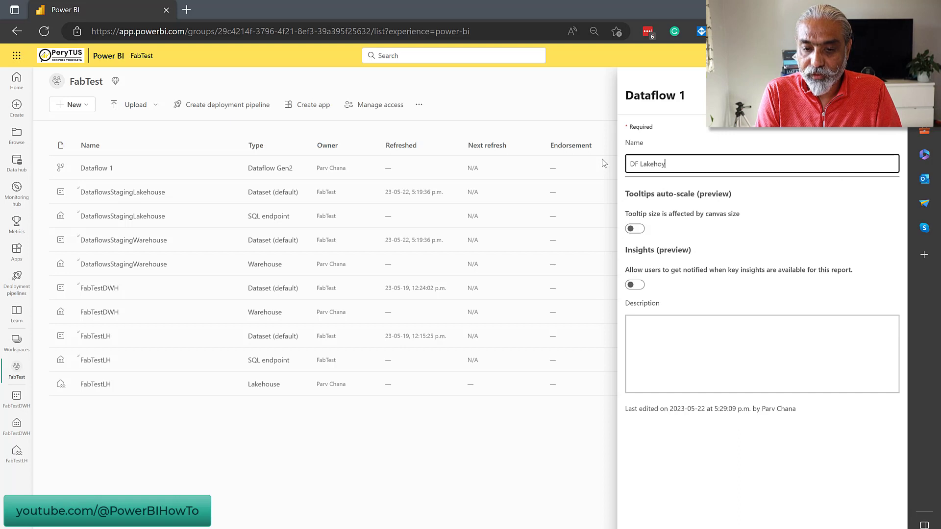
text(se)
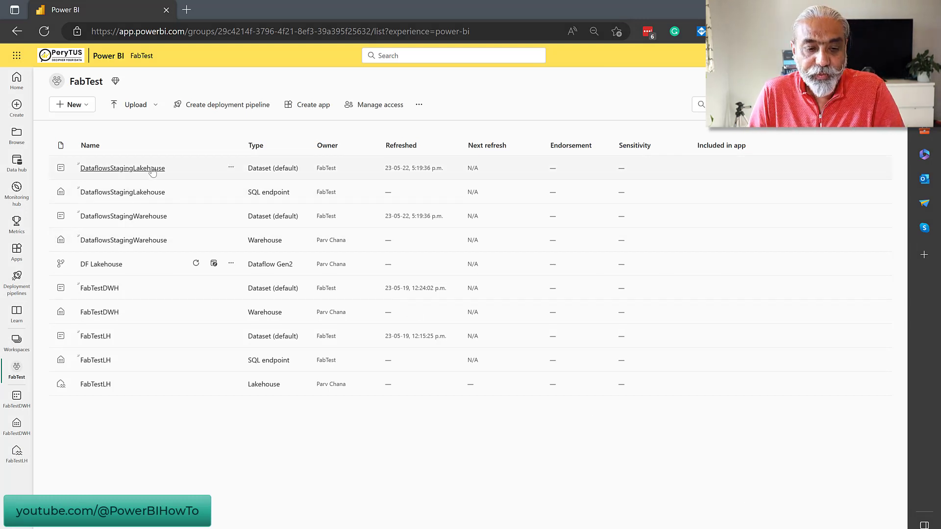
mouse_move(99, 288)
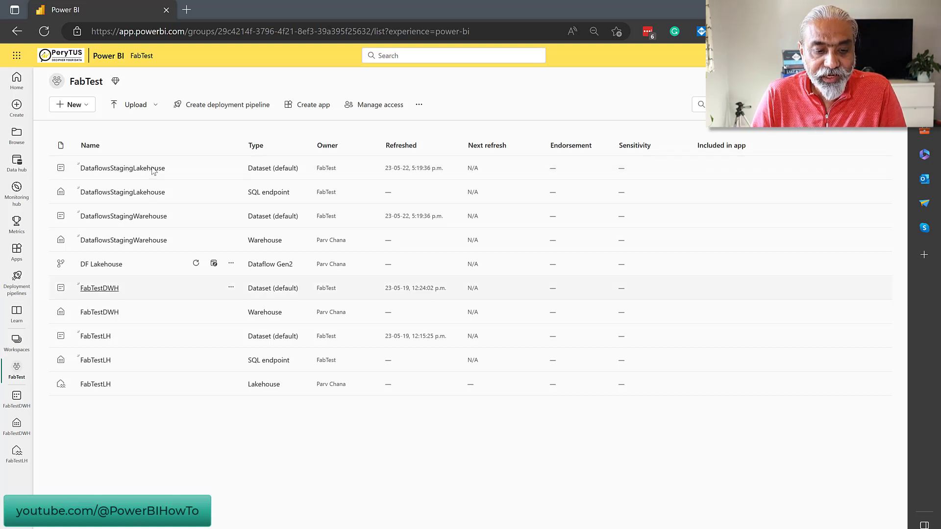
mouse_move(210, 175)
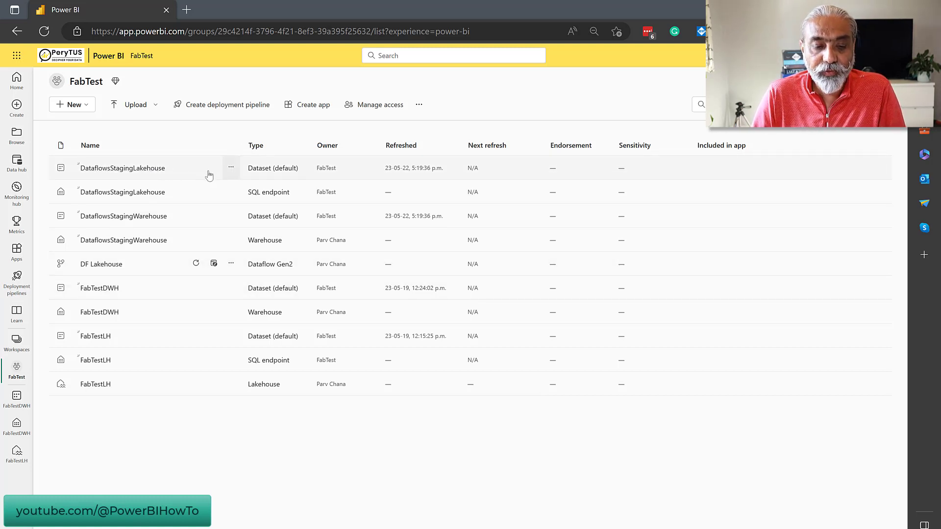
- Refresh the DF Lakehouse row to show 23-05-22, 5:32:20 p.m. and bring up its More options menu
click(231, 167)
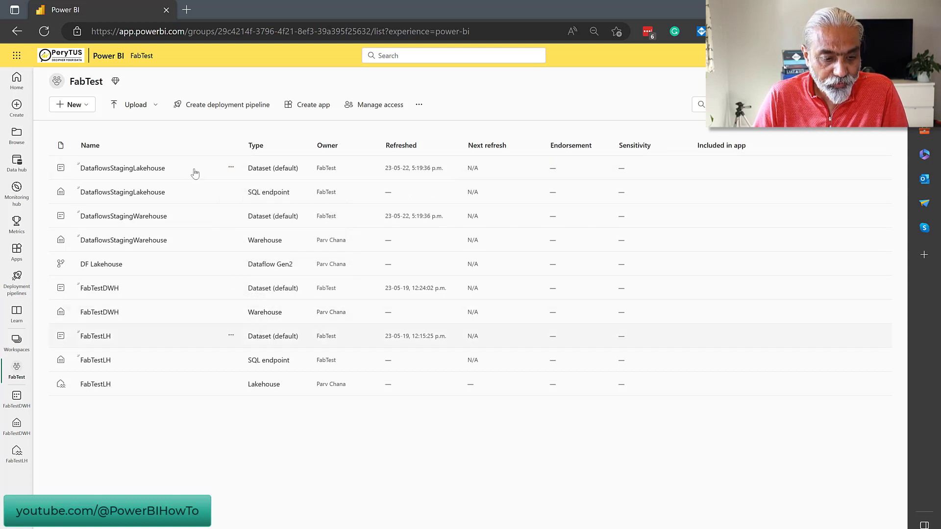
mouse_move(197, 264)
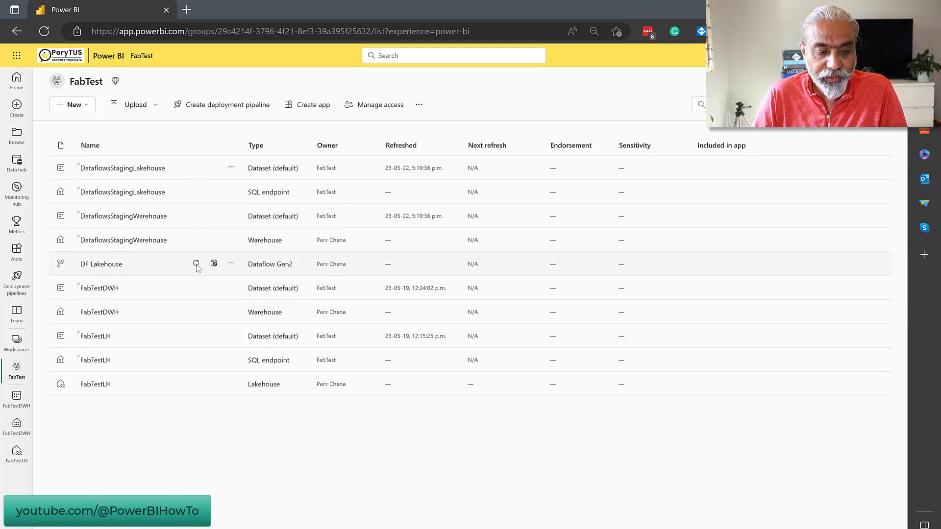
mouse_move(196, 263)
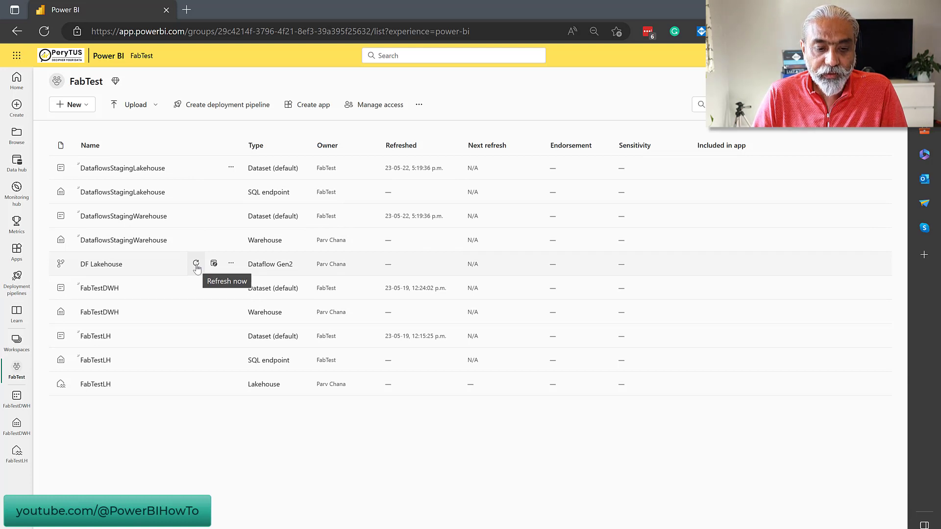
click(196, 263)
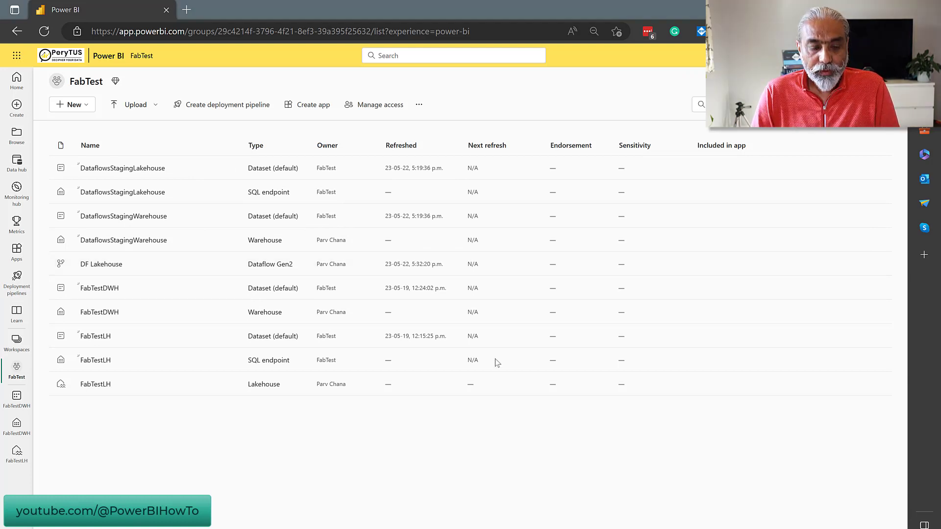
mouse_move(207, 282)
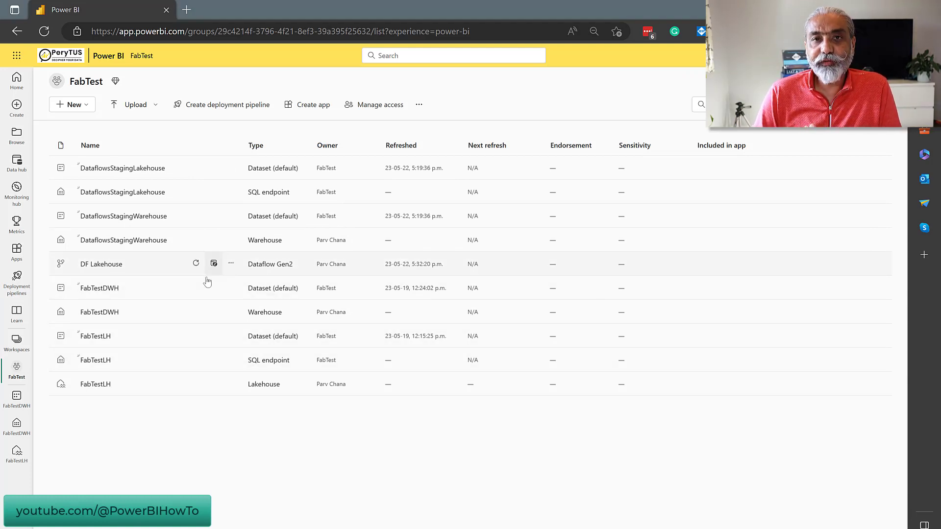
mouse_move(231, 263)
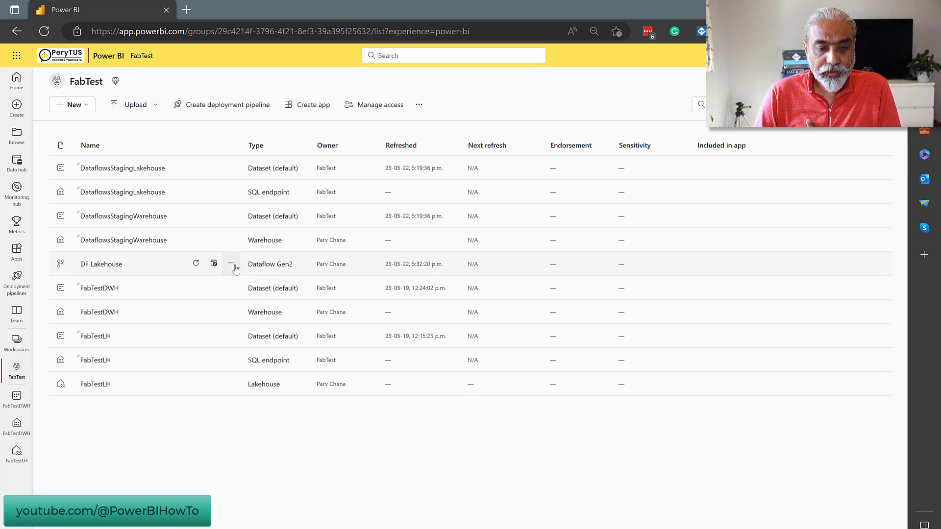
click(231, 264)
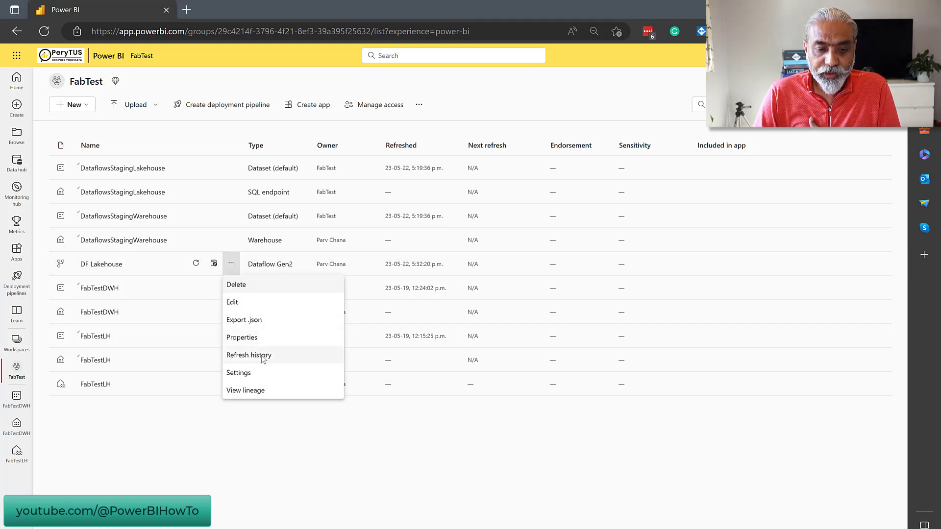
- View DF Lakehouse's refresh history listing one successful on-demand run of 00:02:07
click(248, 354)
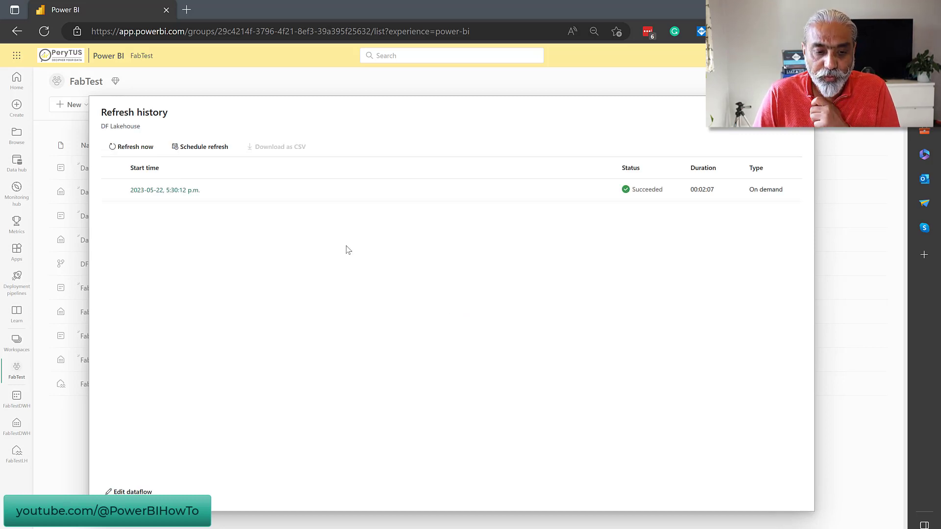
mouse_move(174, 189)
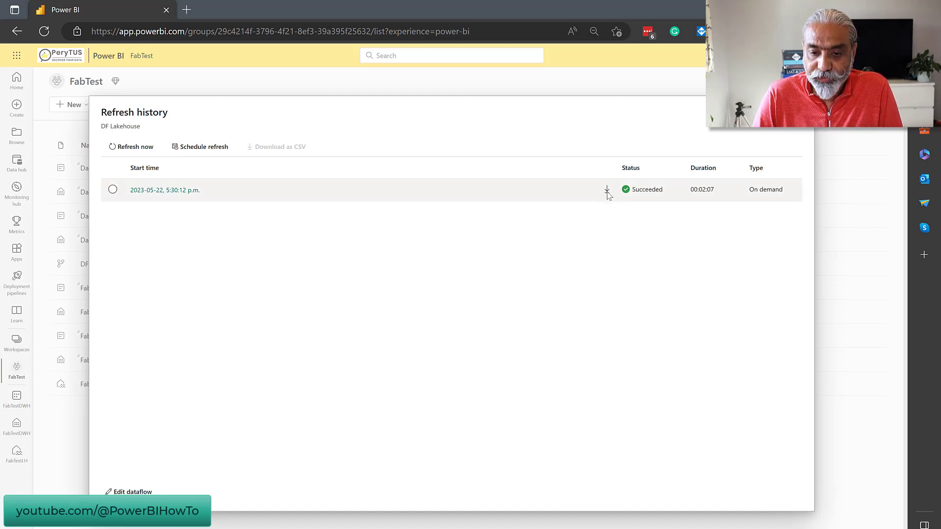
mouse_move(758, 193)
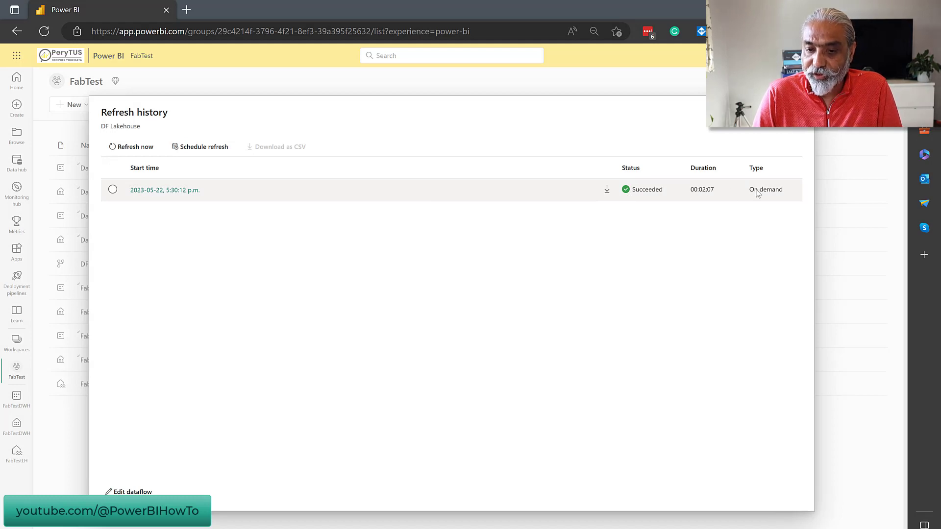
mouse_move(712, 194)
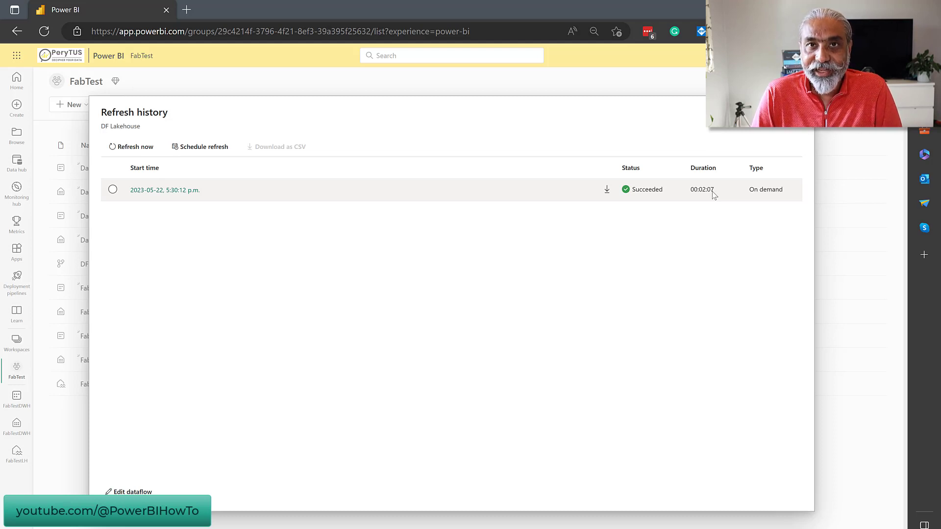
mouse_move(713, 198)
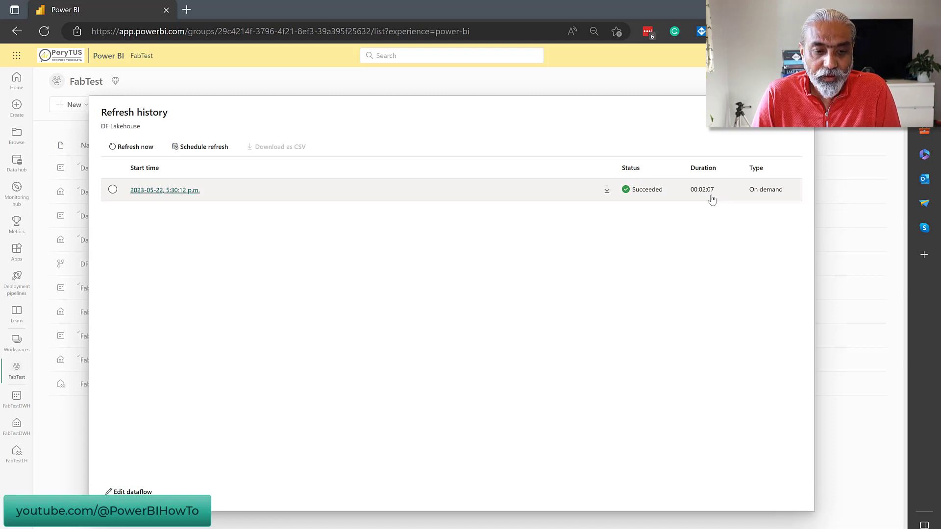
- View the run details showing MyStock and its write activity succeeded, then return to the workspace
click(165, 190)
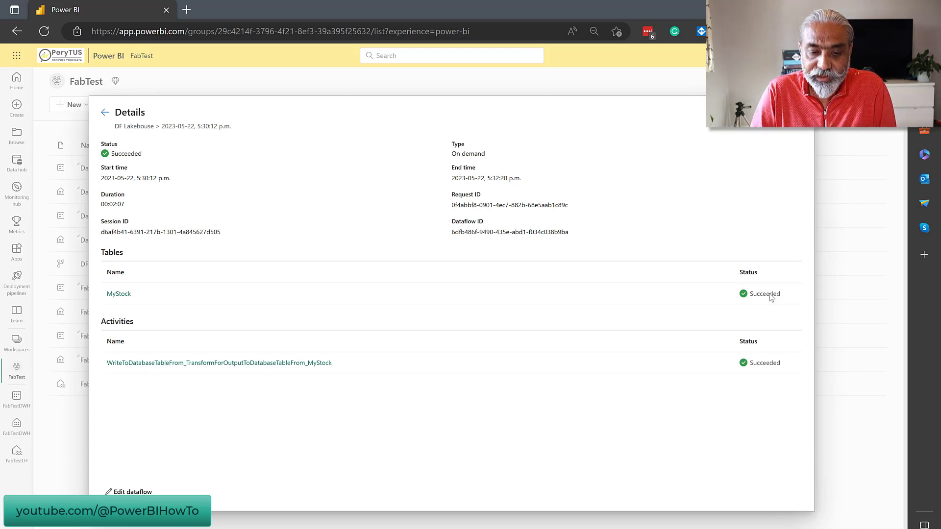
mouse_move(441, 231)
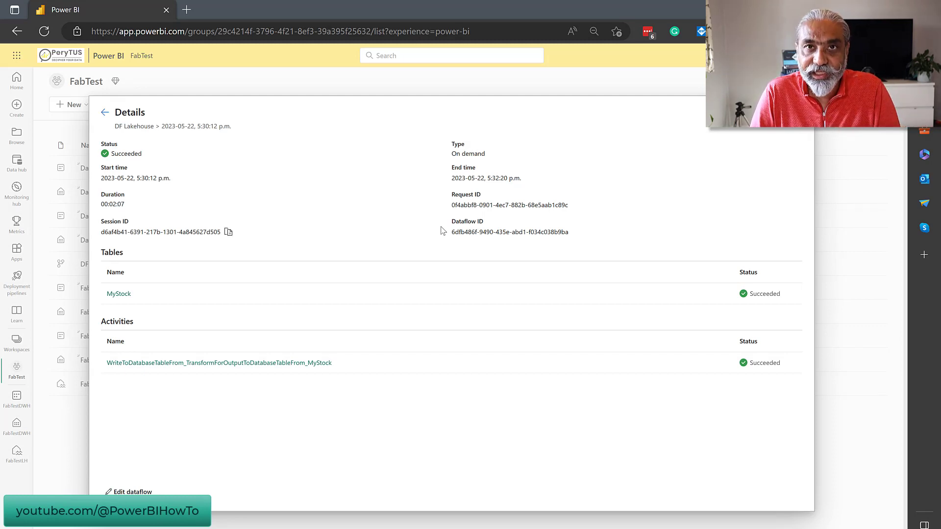
mouse_move(325, 282)
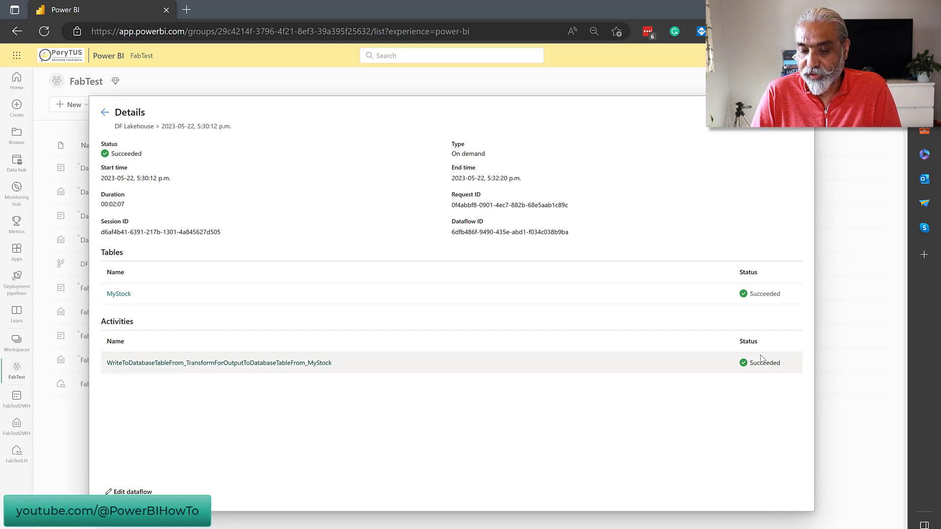
mouse_move(770, 317)
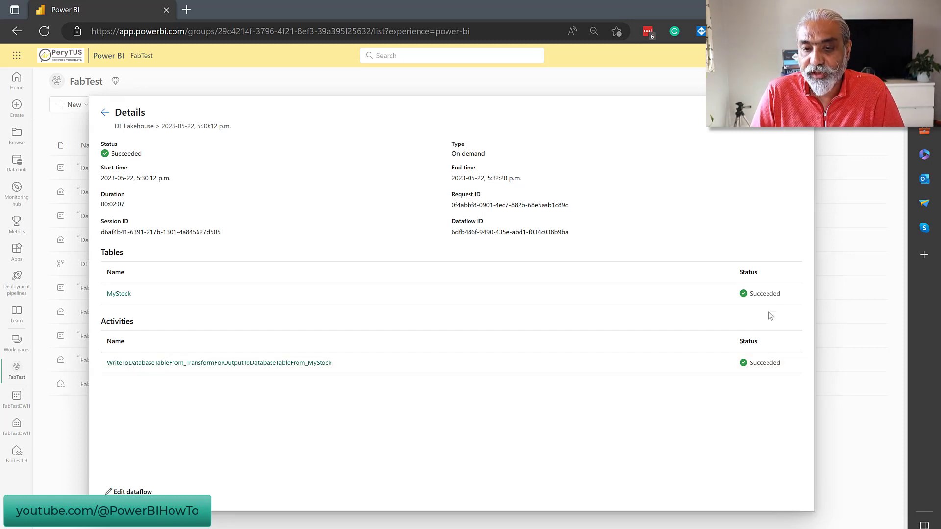
click(105, 111)
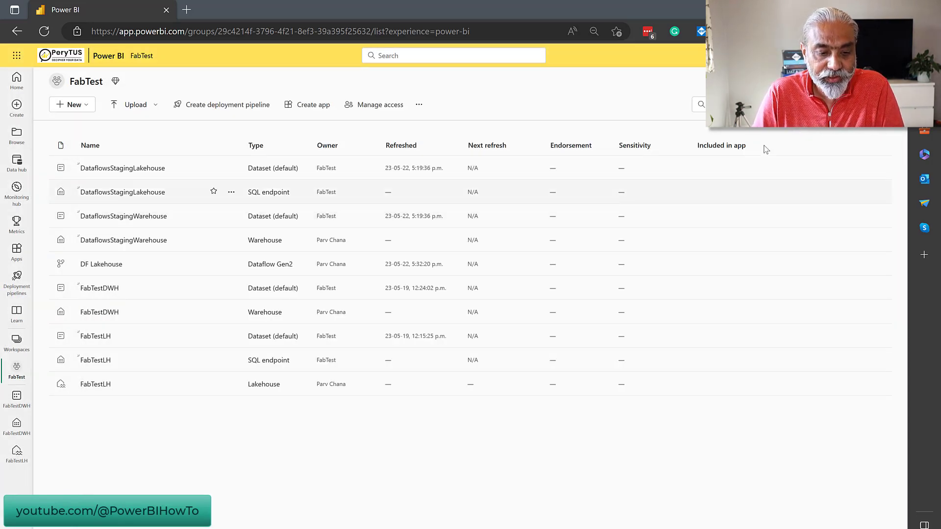
- In FabTestLH's Explorer, expand Unidentified and MyStock until MyStock shows under Tables with its columns
click(95, 384)
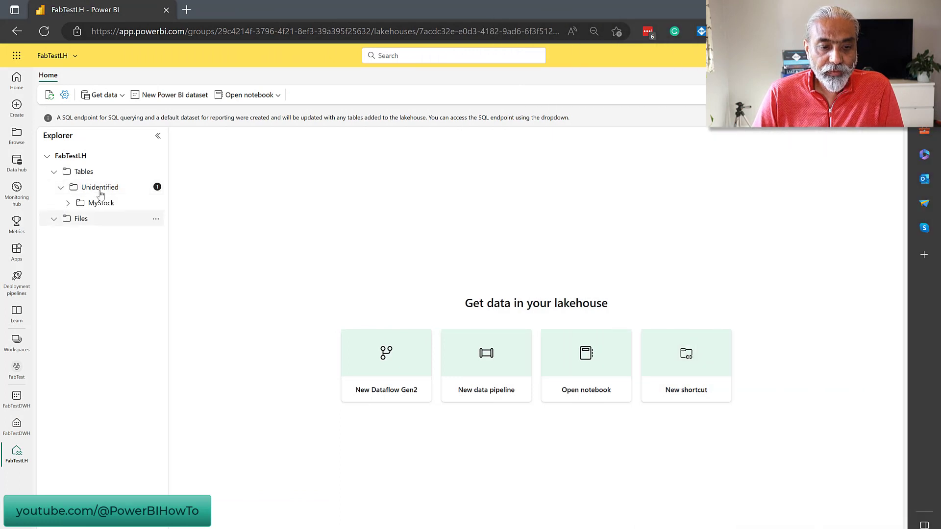
mouse_move(100, 186)
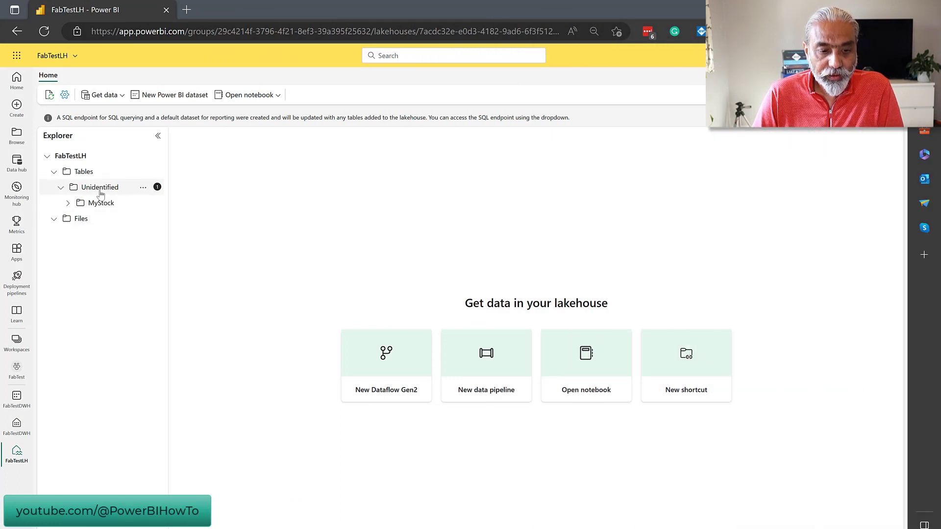
click(100, 186)
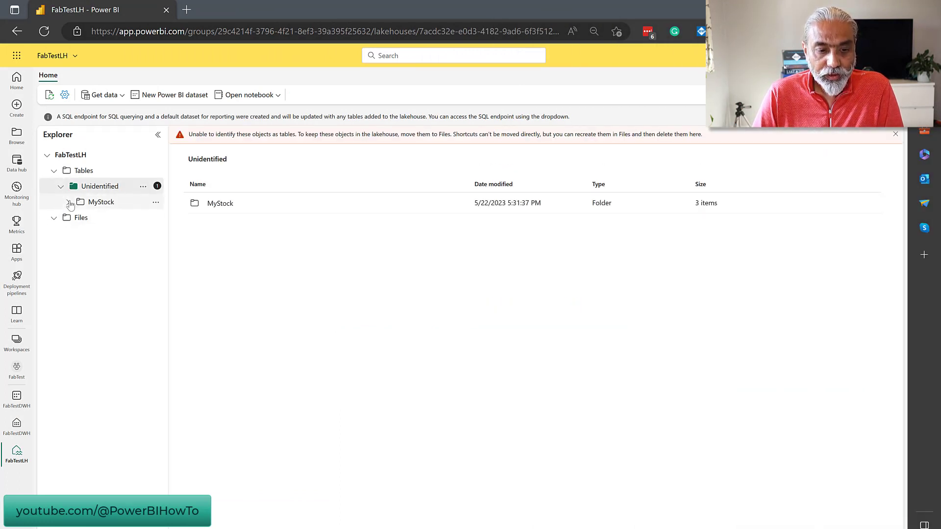
click(68, 202)
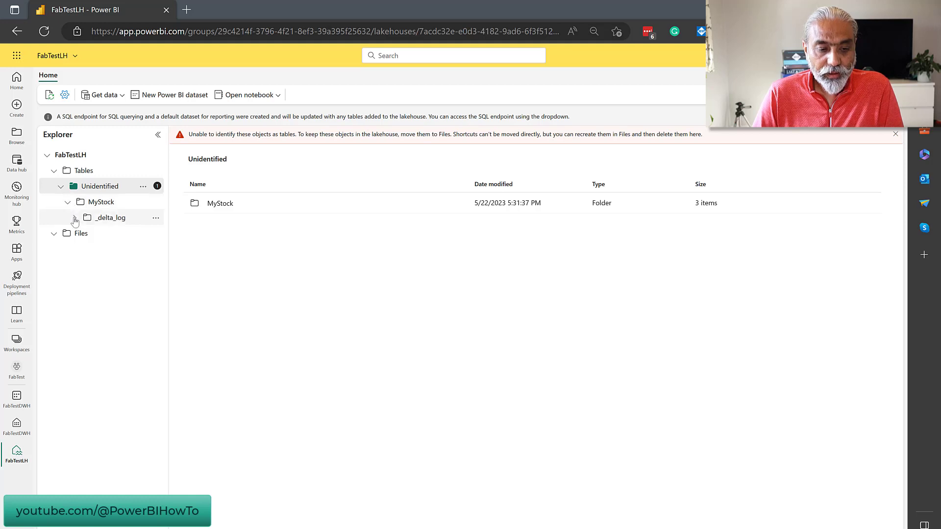
click(75, 217)
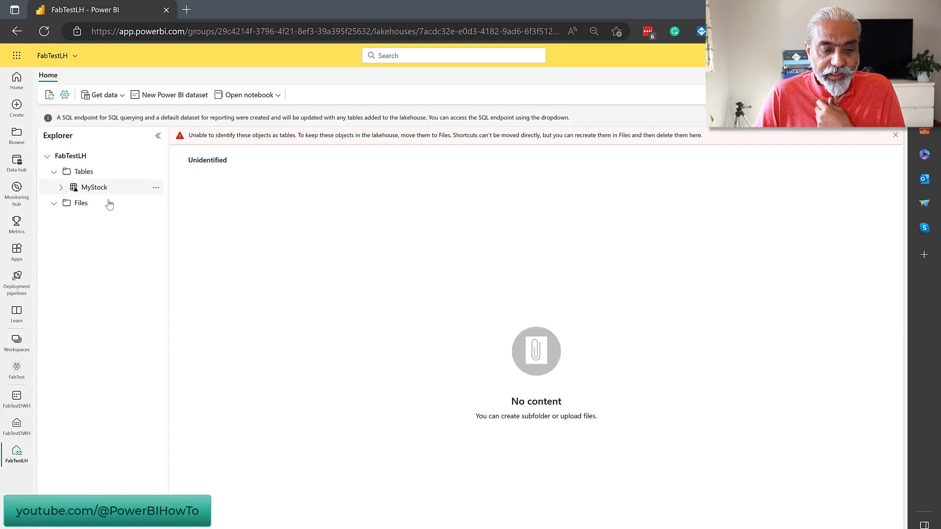
click(61, 186)
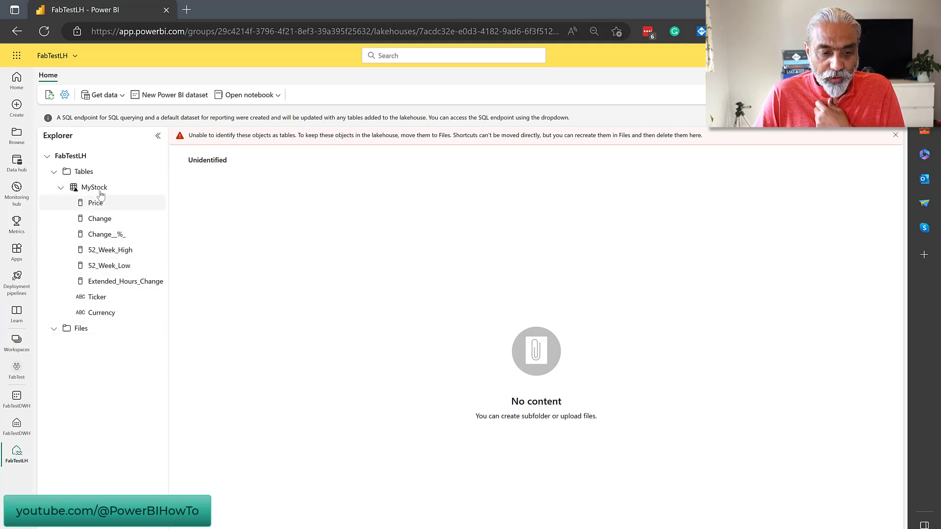
- Preview MyStock's 11 rows, peek at the notebook options, and show the Lakehouse / SQL endpoint switcher
click(94, 187)
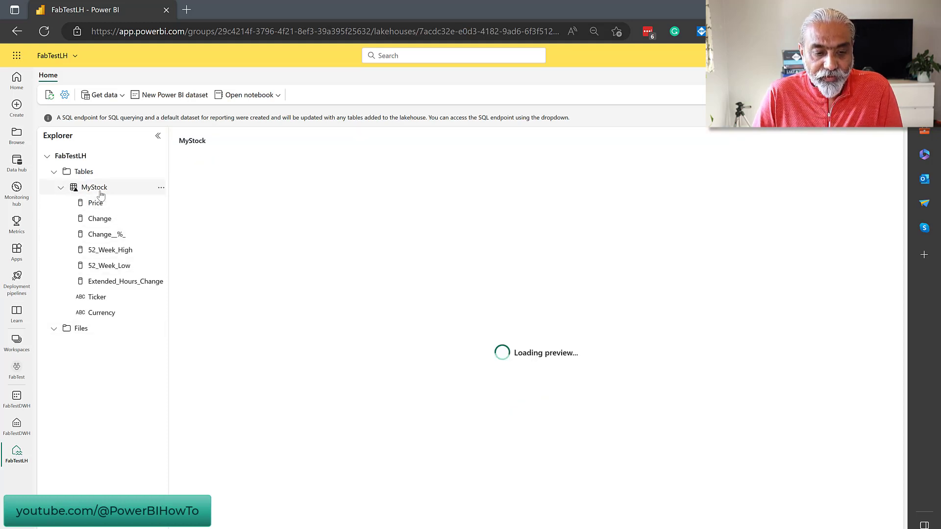
mouse_move(195, 162)
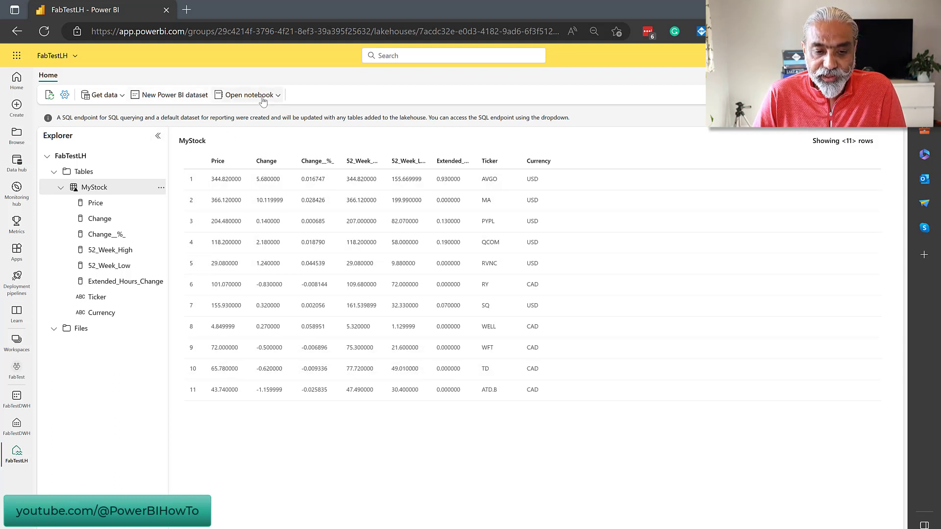
click(247, 94)
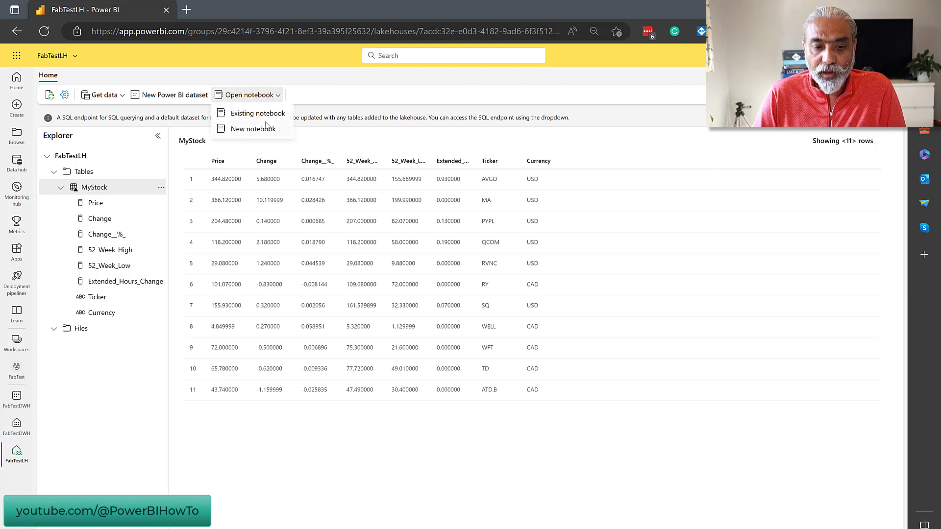
mouse_move(352, 101)
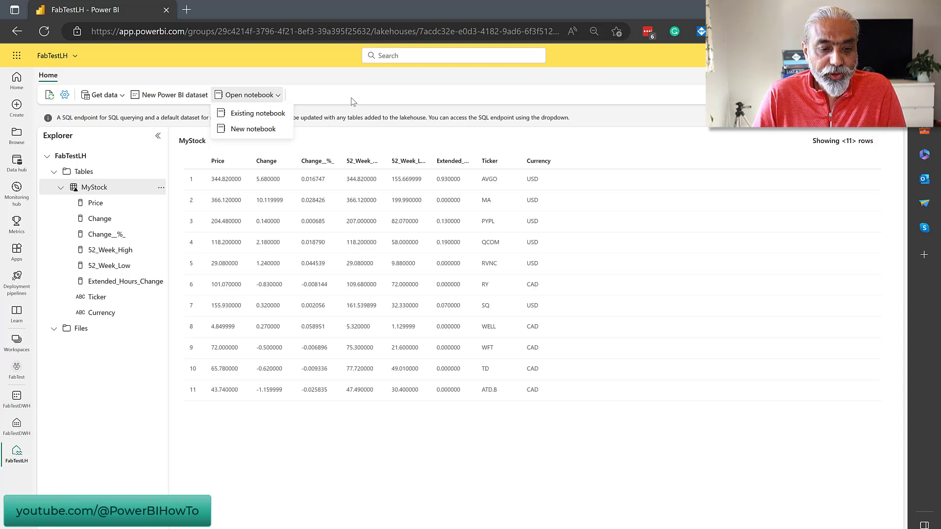
click(350, 100)
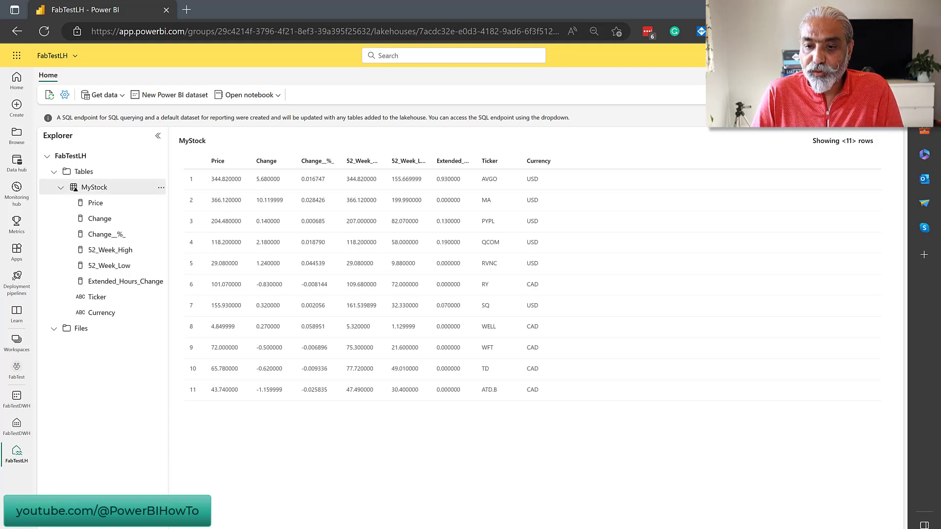
click(873, 76)
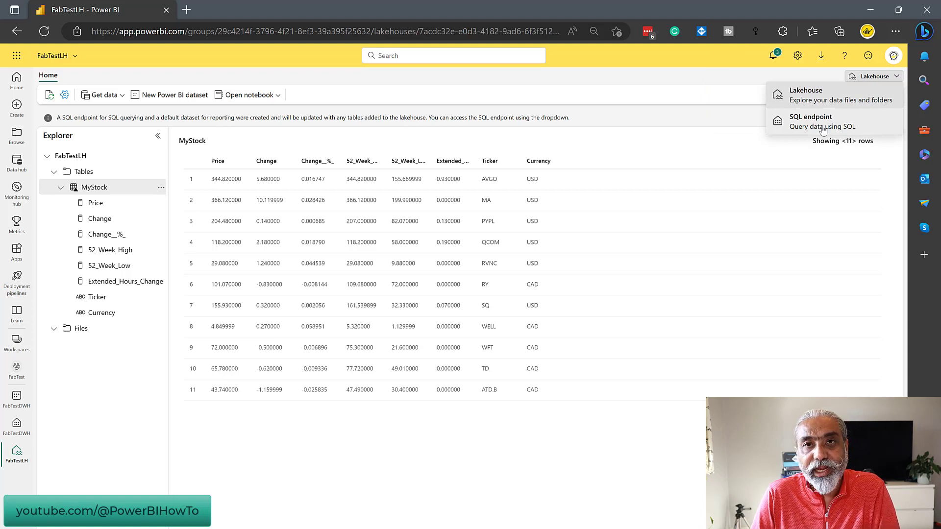
- Switch FabTestLH to its SQL endpoint view
click(811, 121)
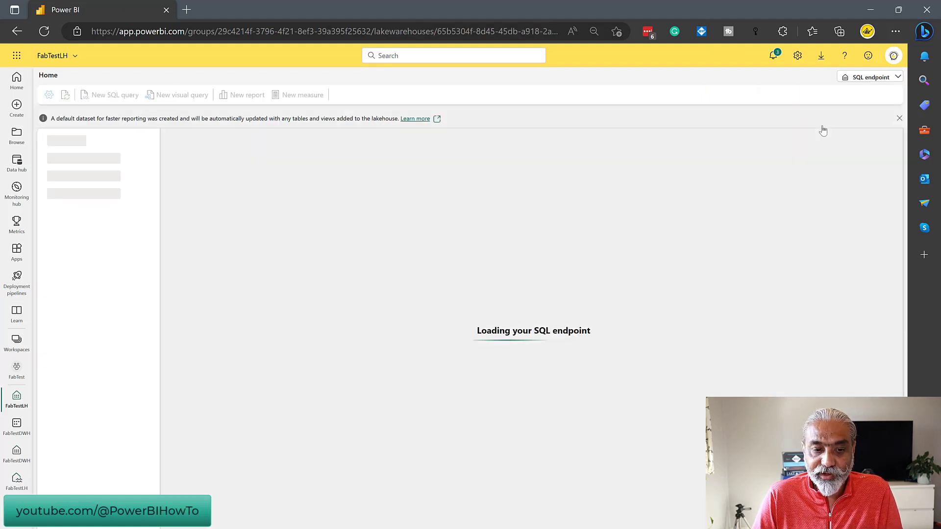
mouse_move(819, 111)
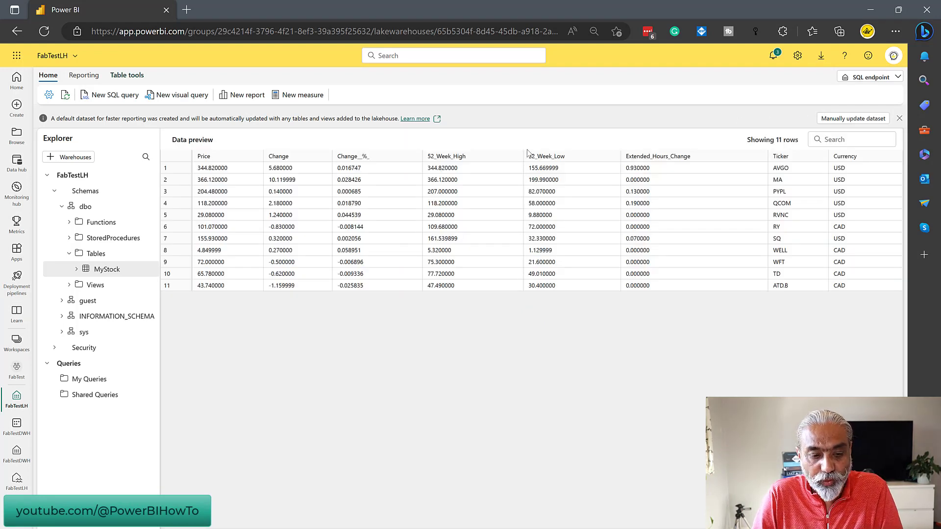
mouse_move(527, 149)
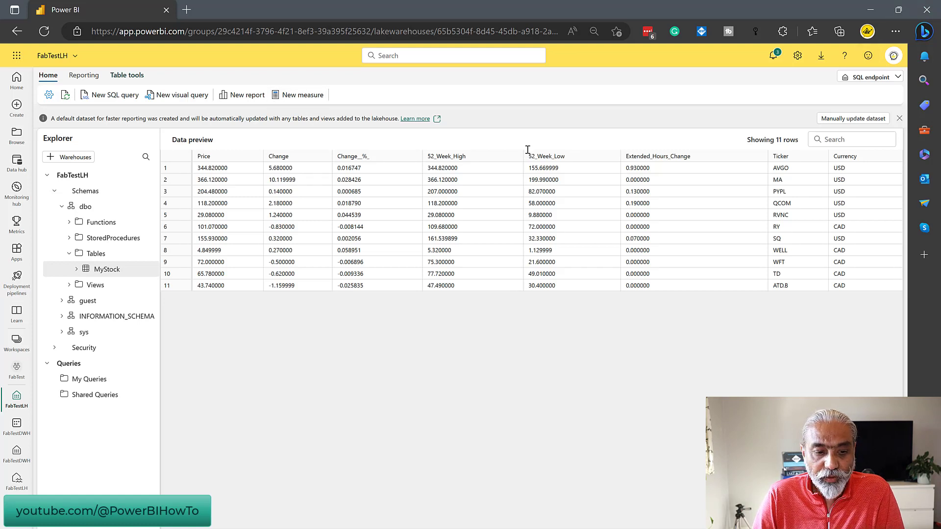
mouse_move(109, 98)
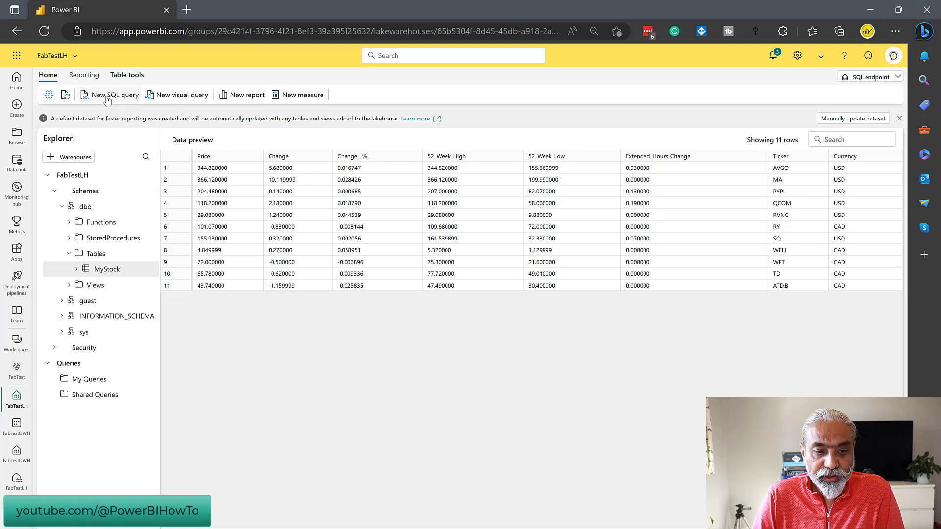
- Run a new SQL query 'Select * from MyStock' returning its 11 stock rows
click(114, 94)
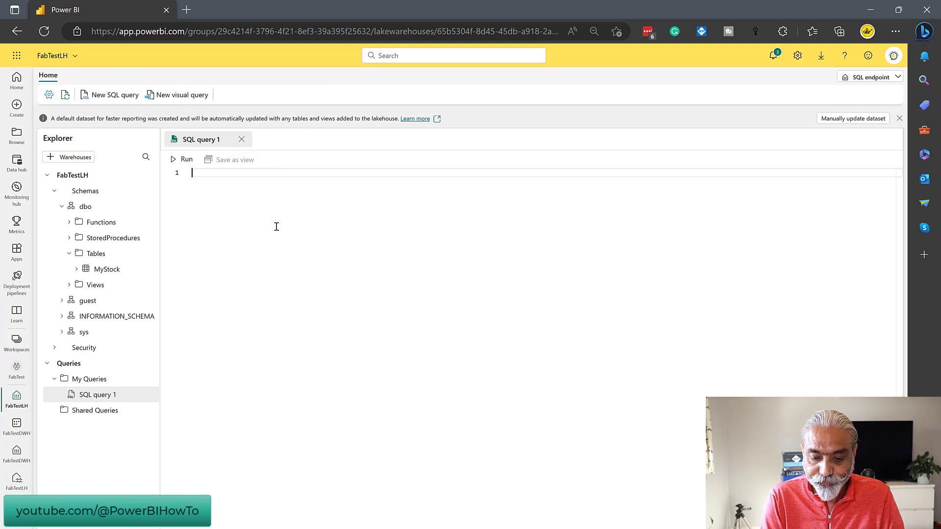
text(Select *)
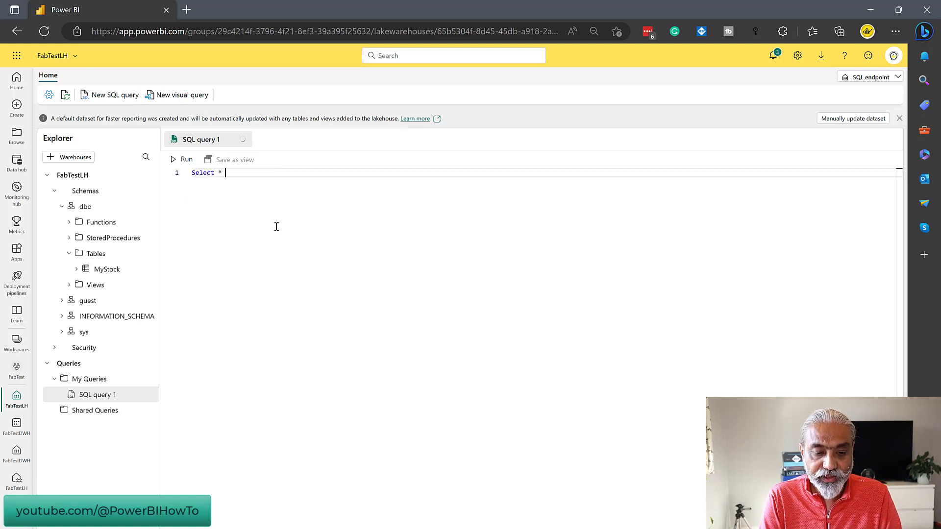
text(from)
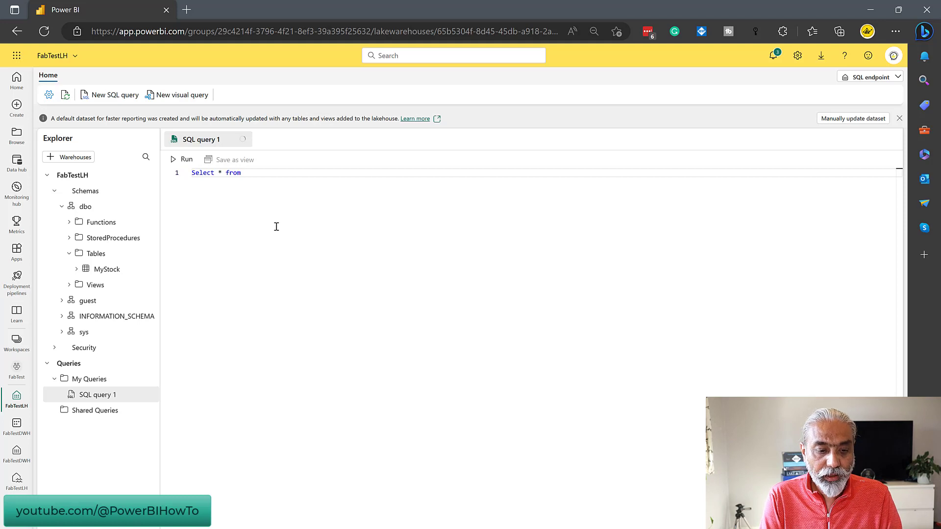
text(M)
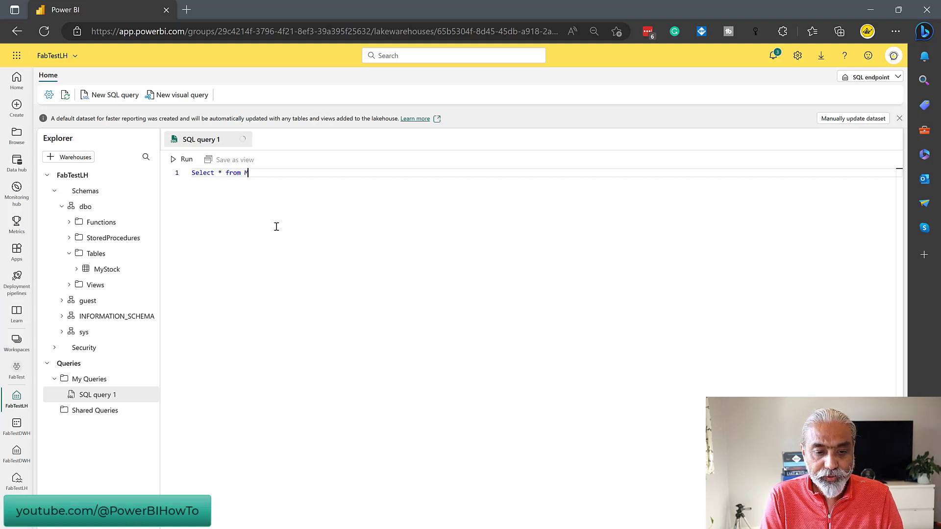
text(yStock)
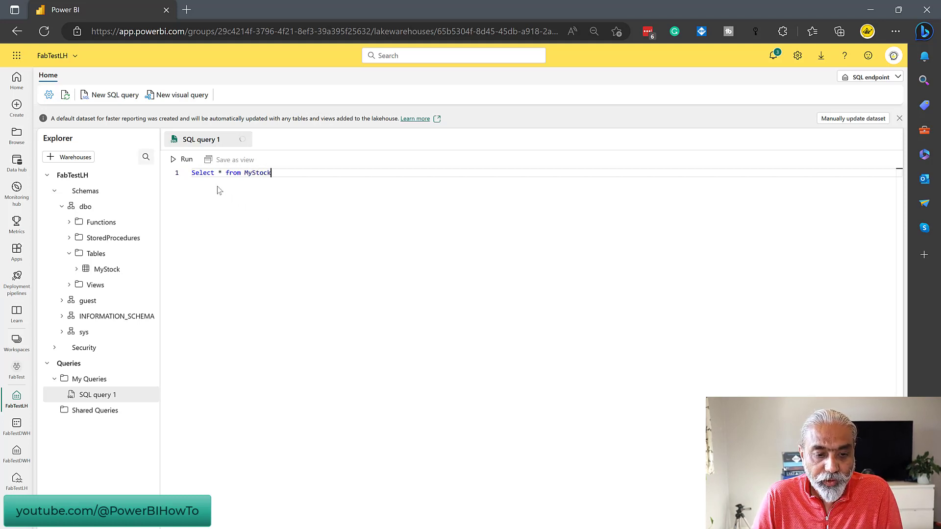
click(182, 159)
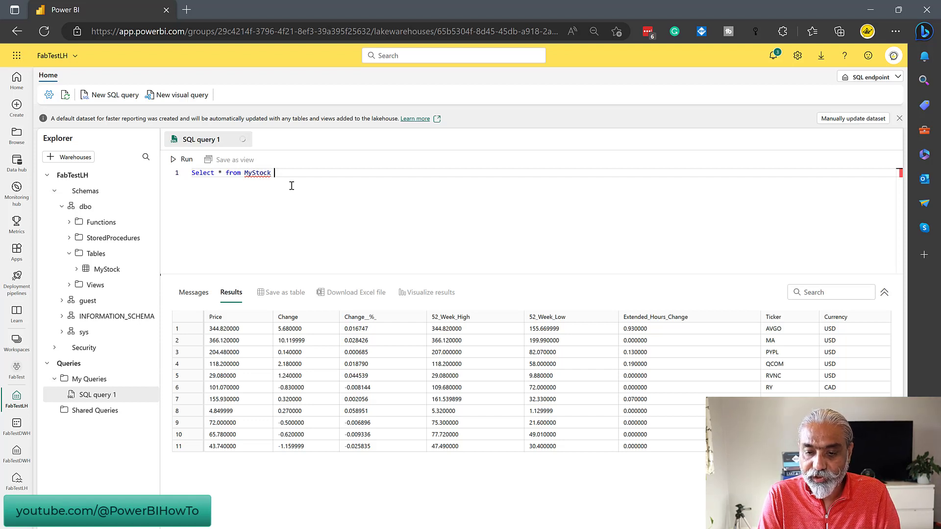
- Add Where Currency = 'USD' to the query and run it, returning six USD stocks
text(Where)
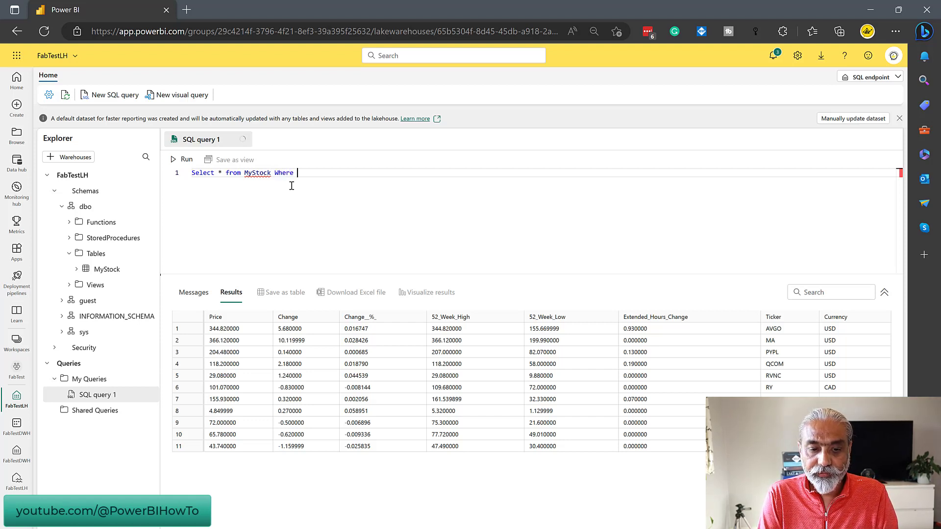
text(Cu)
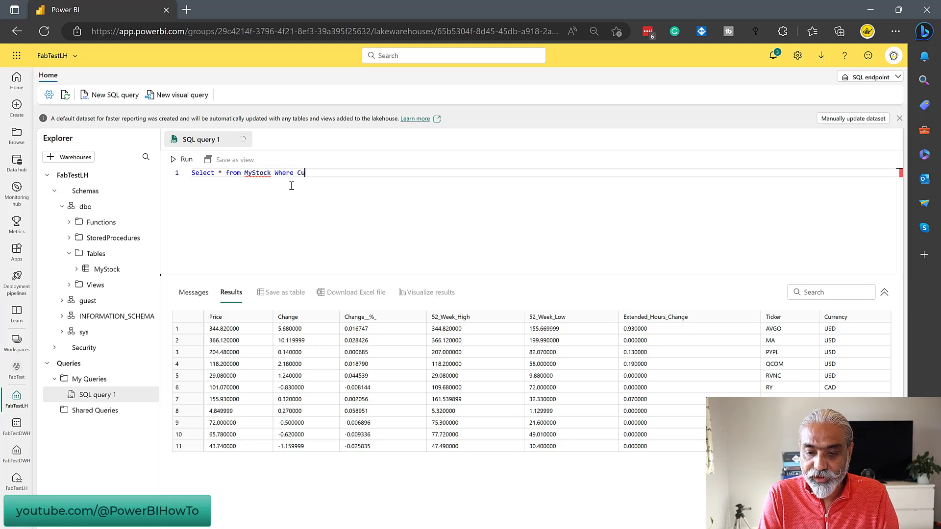
text(rrency = "USD)
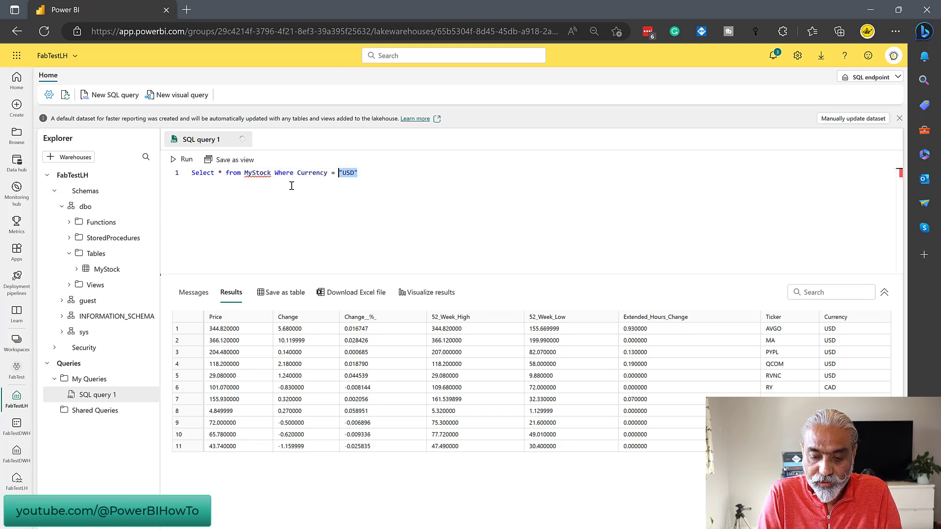
text('USD)
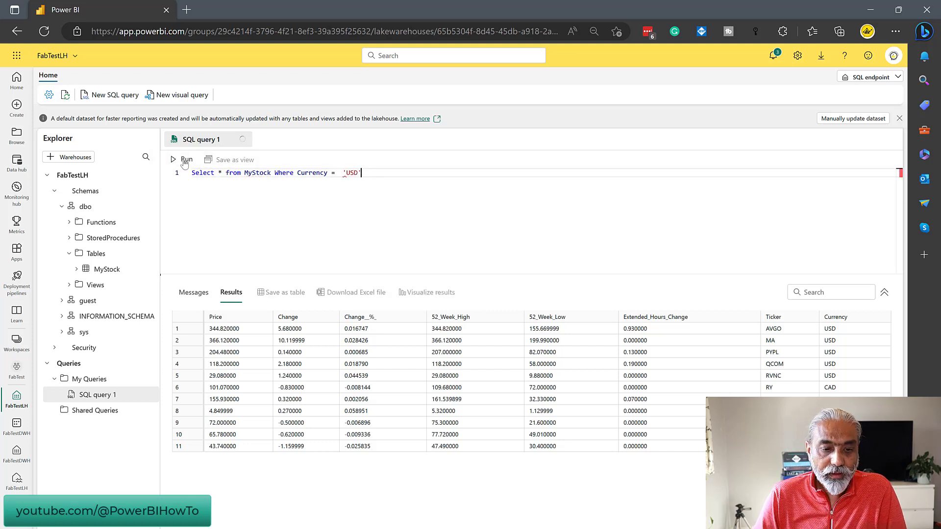
click(187, 159)
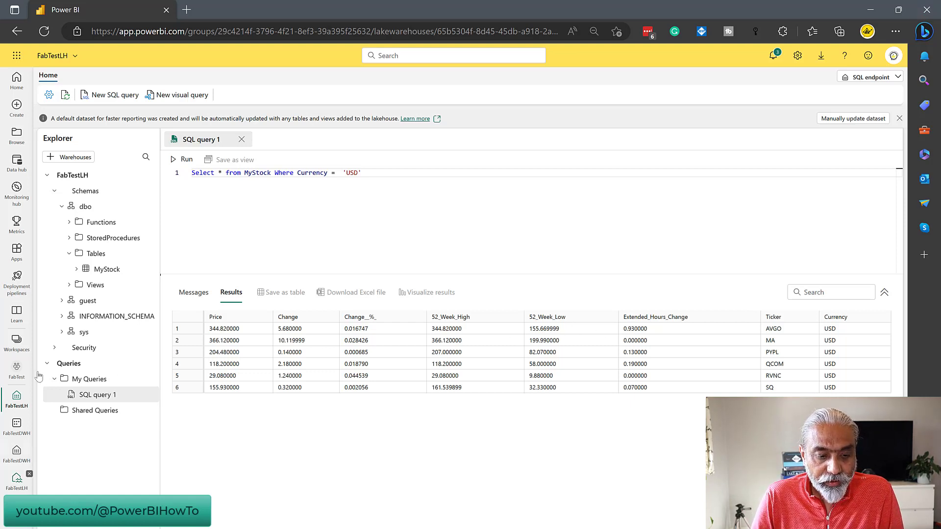
- Revisit the FabTestLH lakehouse's MyStock preview, then return to the FabTest workspace list
click(17, 370)
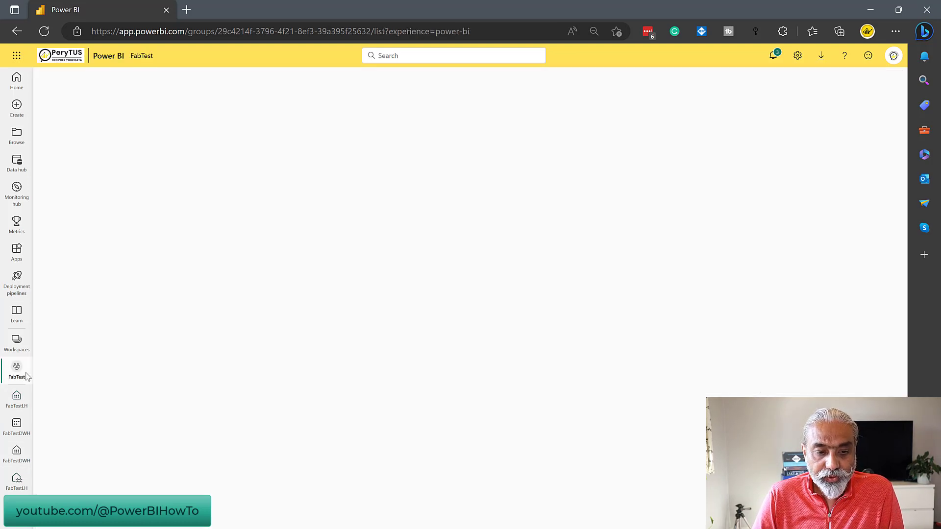
click(16, 372)
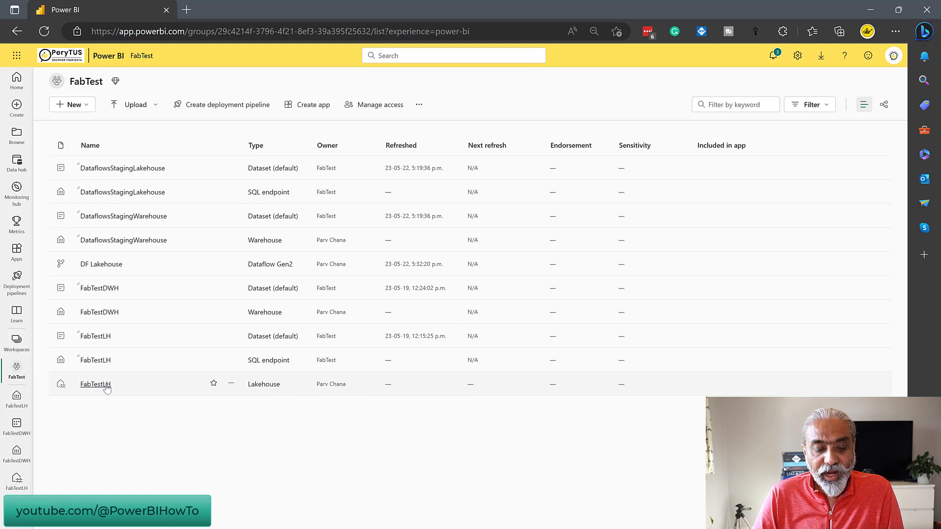
click(95, 384)
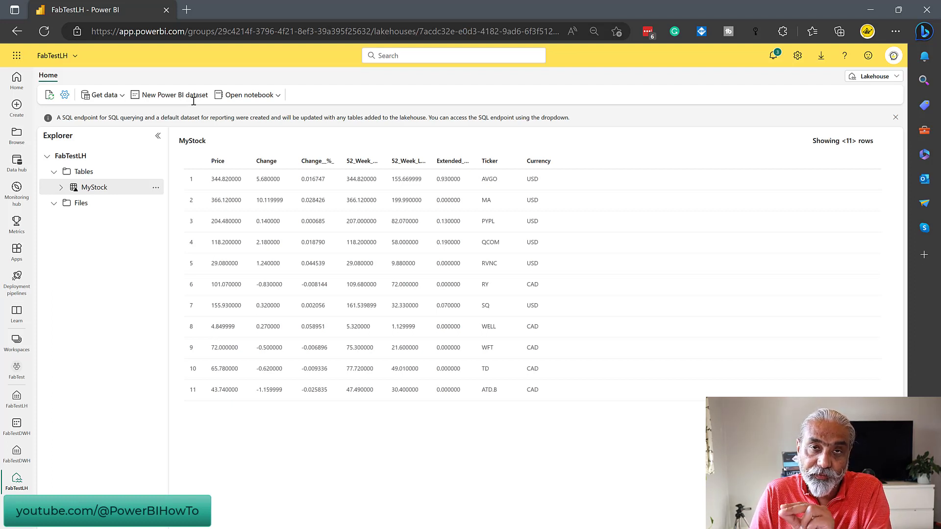
mouse_move(60, 318)
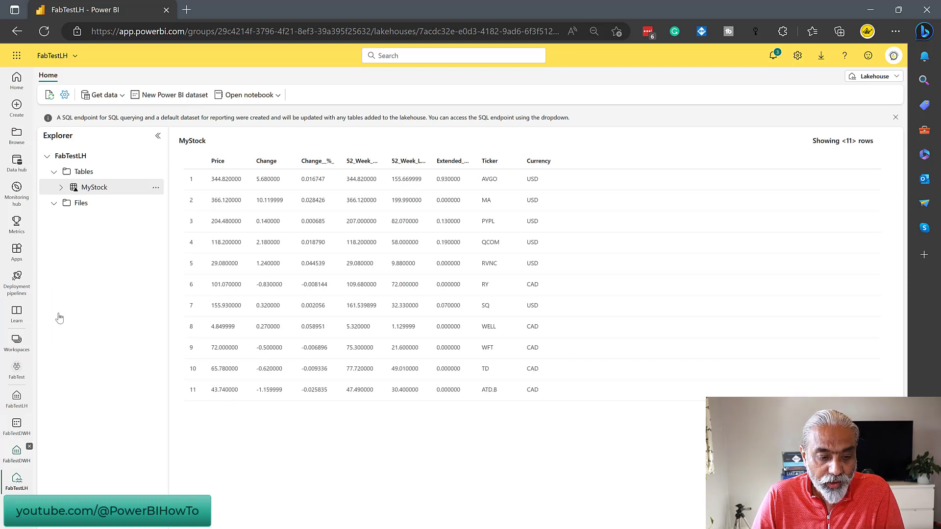
click(17, 369)
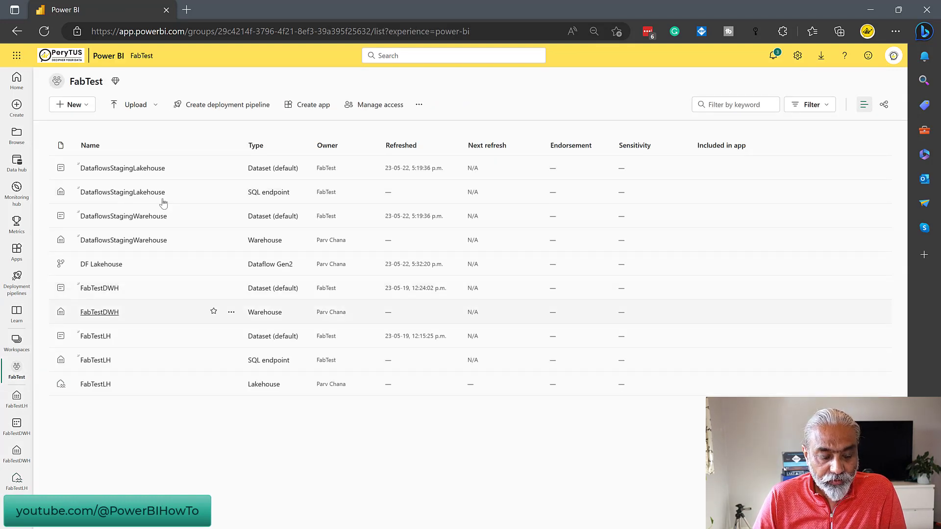
mouse_move(164, 200)
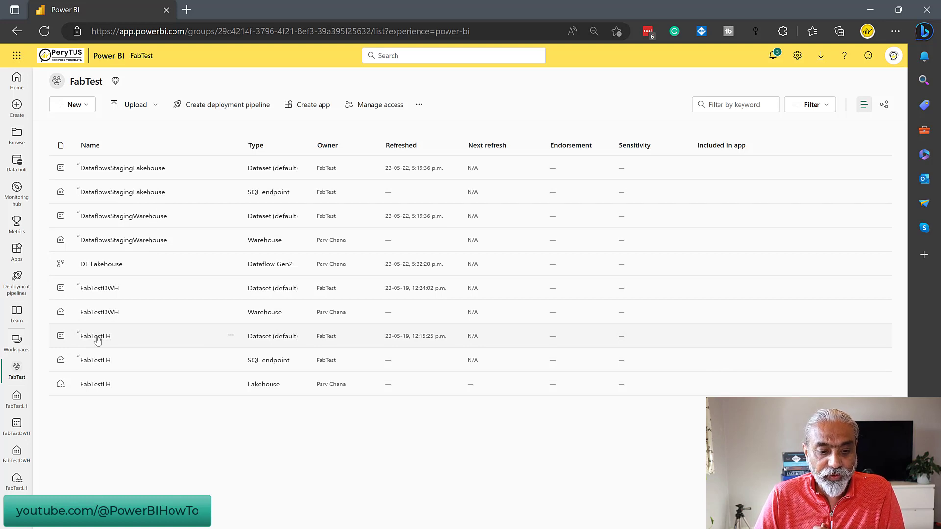
- View the FabTestLH default dataset's details page listing MyStock and its columns
click(95, 336)
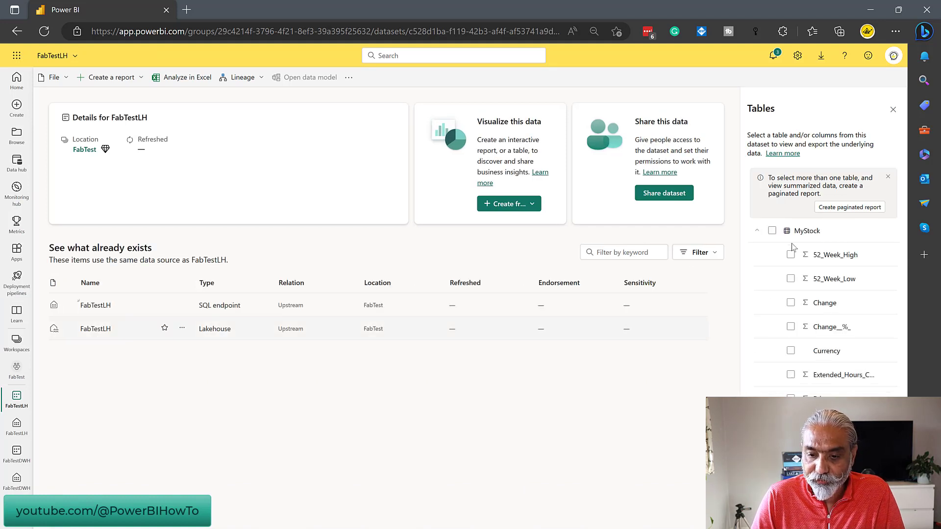
mouse_move(816, 240)
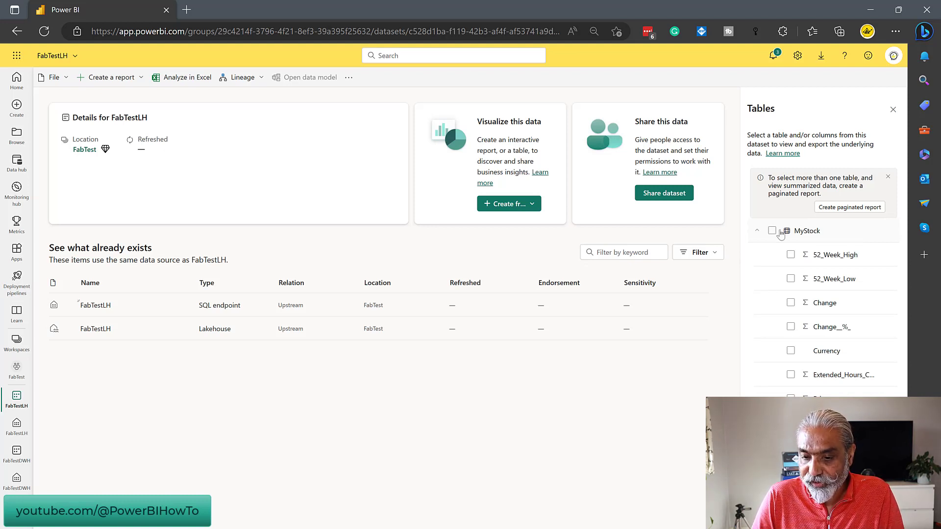
mouse_move(773, 230)
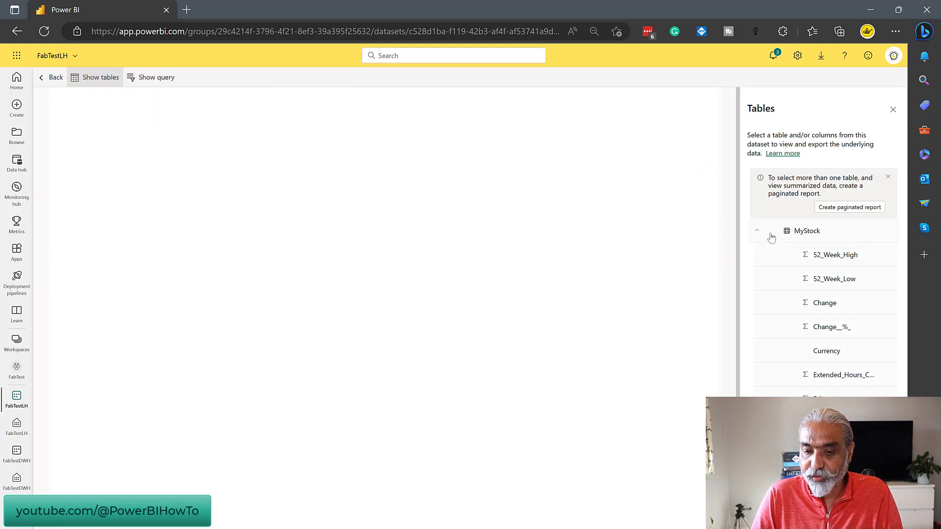
- Select the whole MyStock table so its stock rows preview with all columns from FabTestLH
click(771, 230)
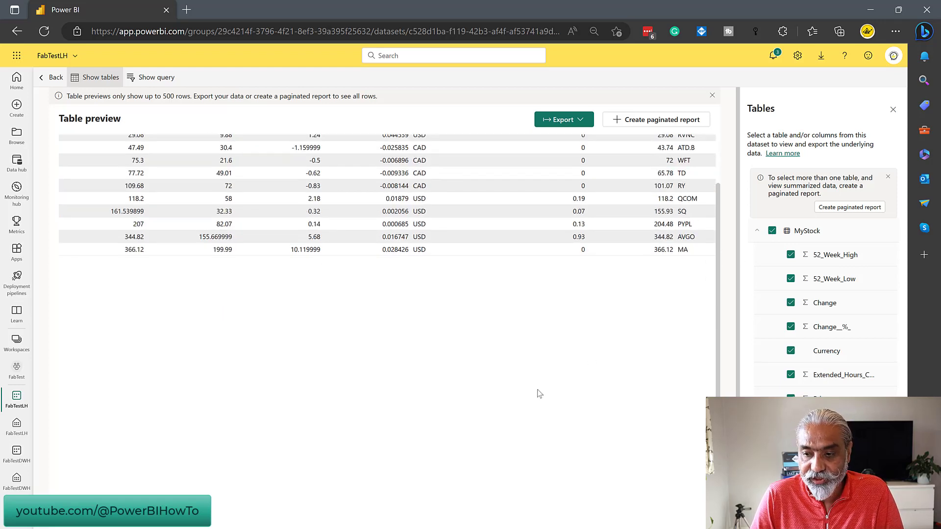
scroll(up, 3)
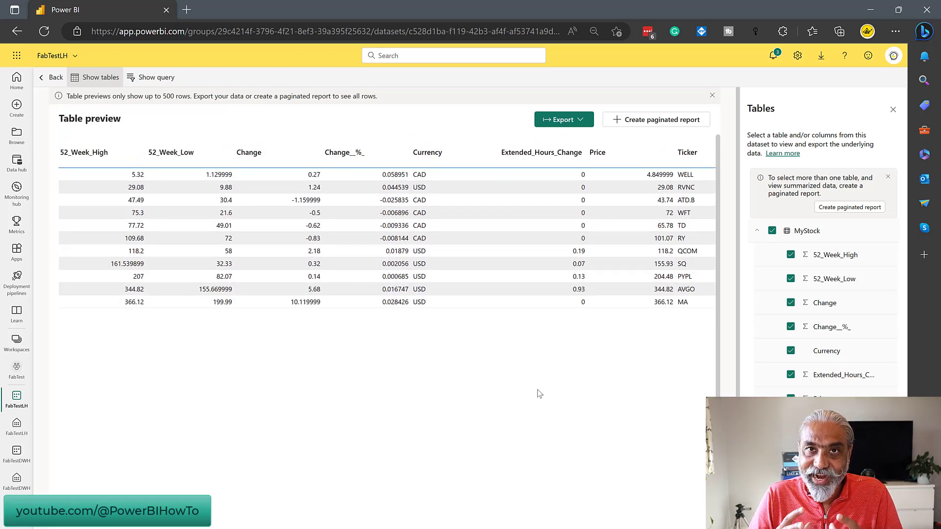